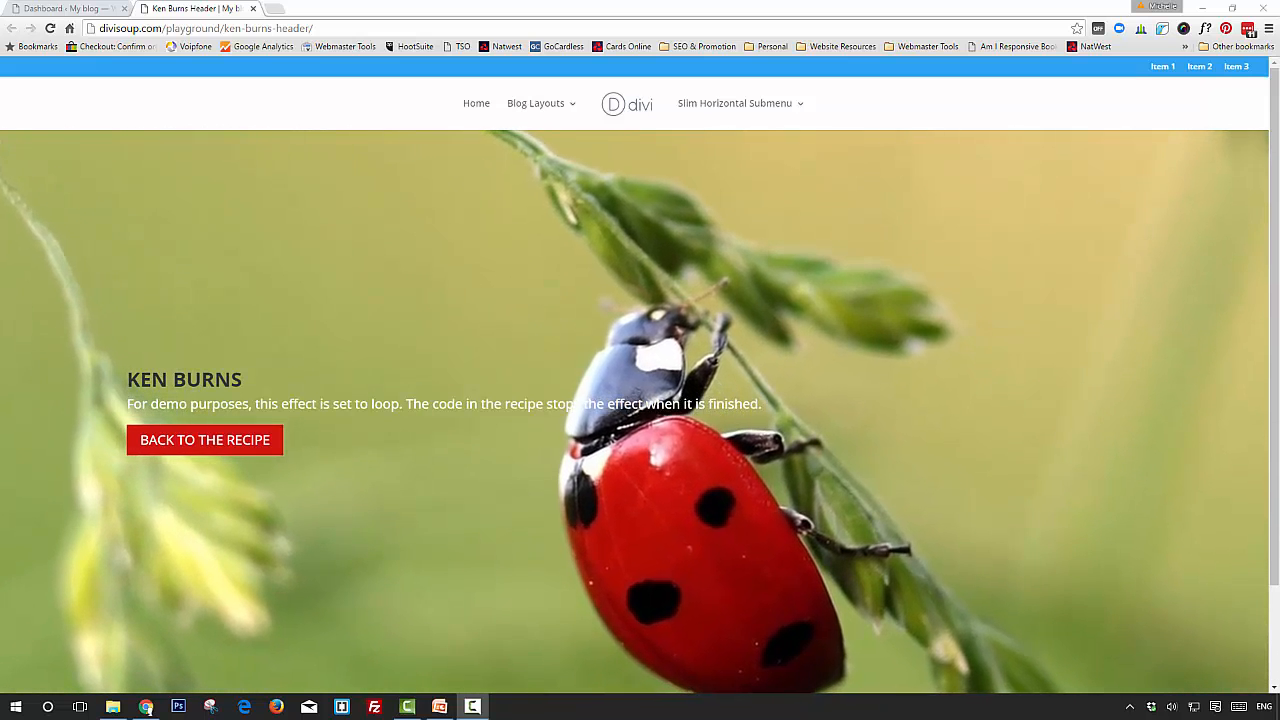
Step: Switch from the Ken Burns demo to the blog's WordPress dashboard
left_click(60, 7)
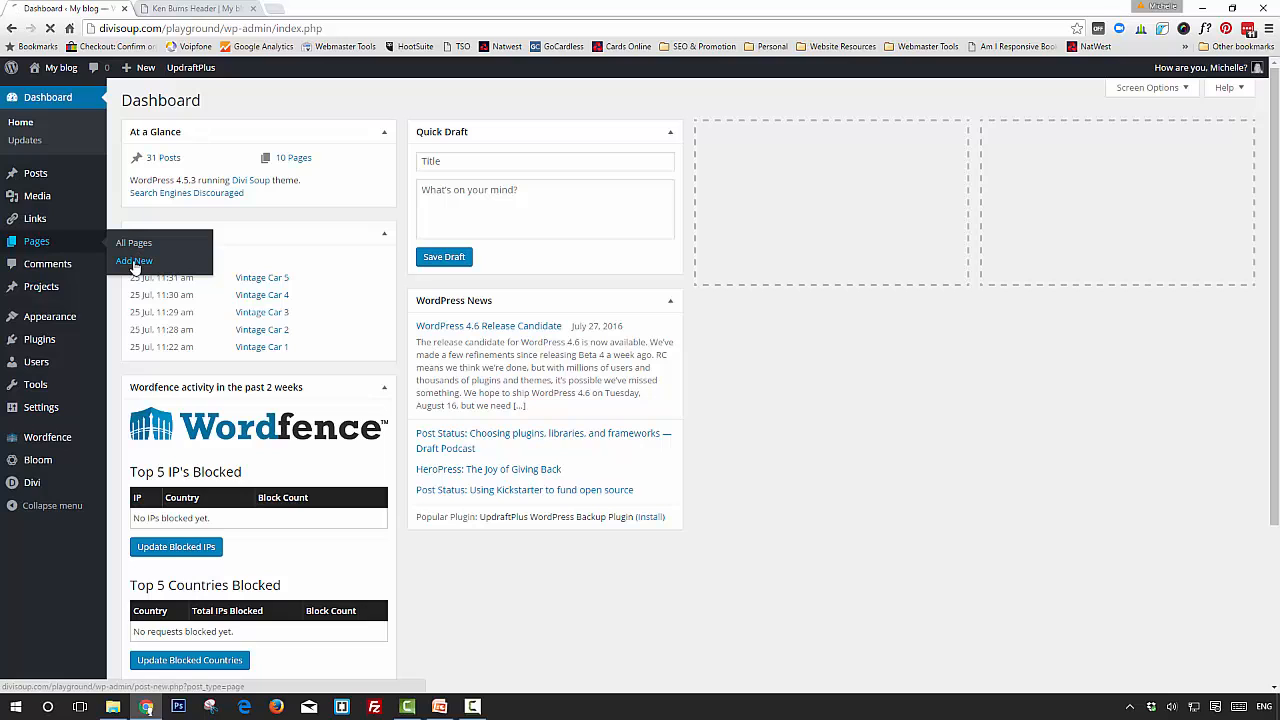
Step: Create a new Divi Builder page containing one empty fullwidth section
left_click(133, 261)
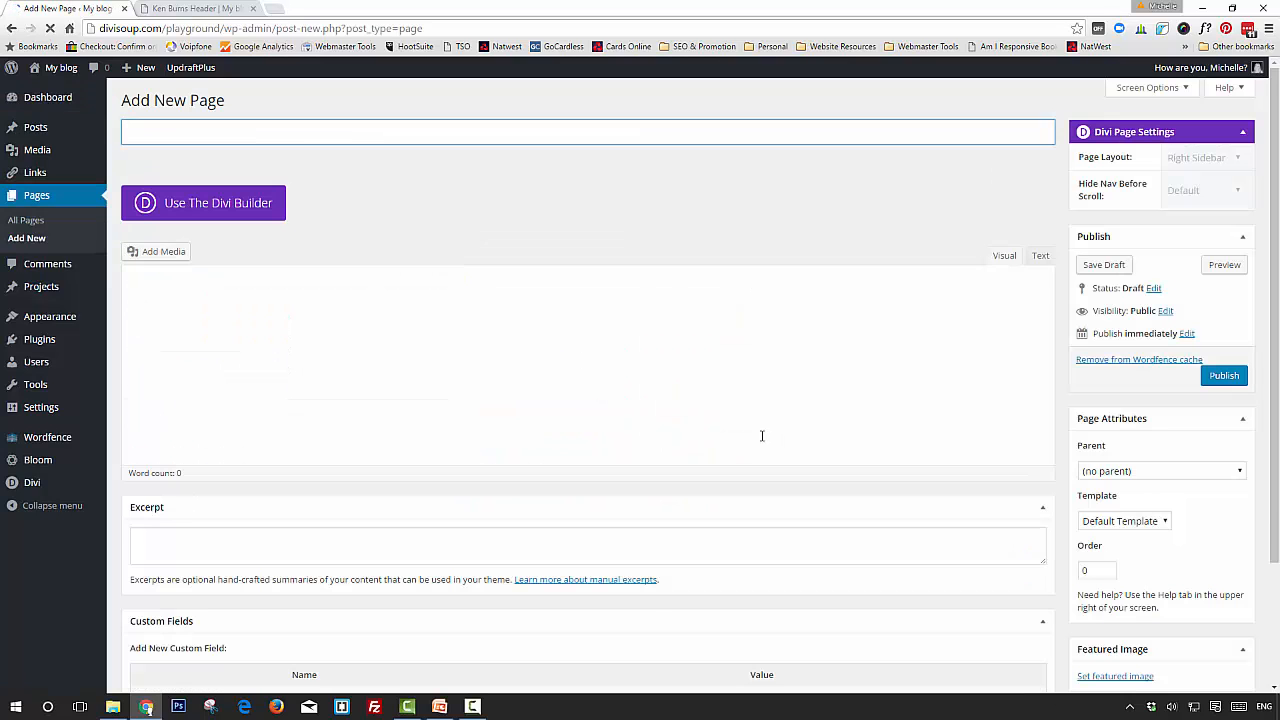
left_click(203, 202)
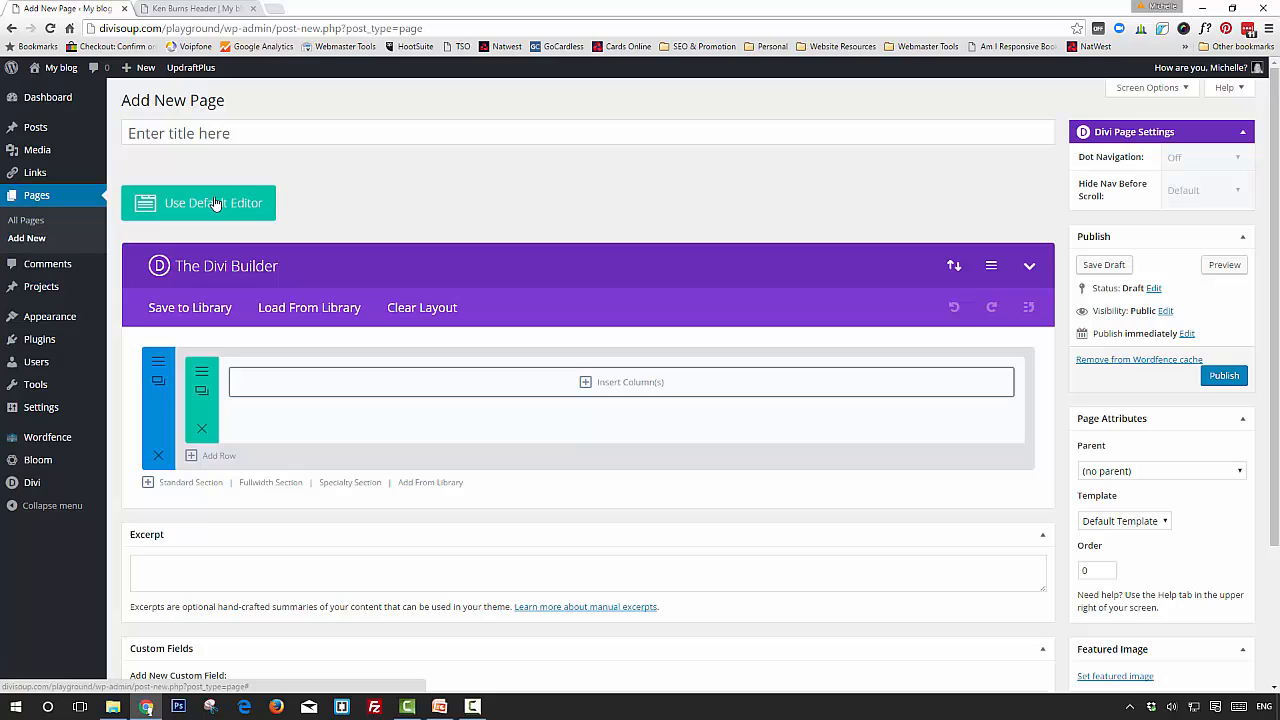
mouse_move(291, 475)
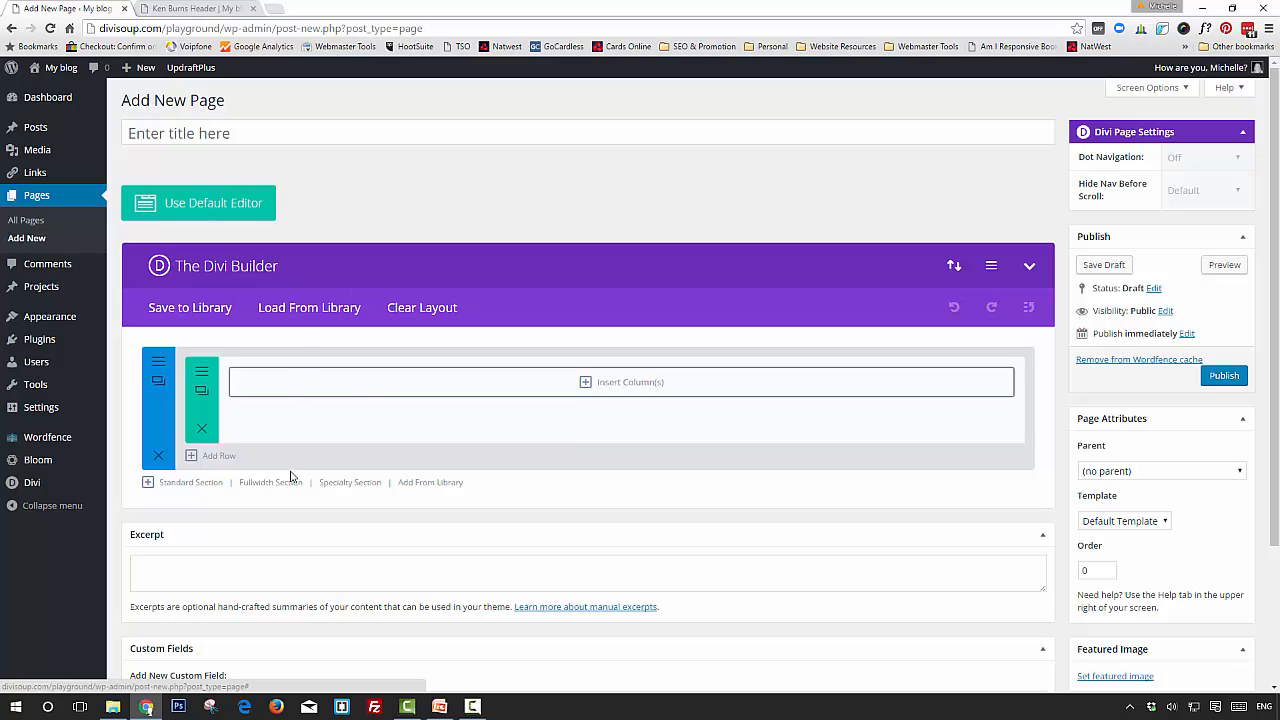
mouse_move(263, 486)
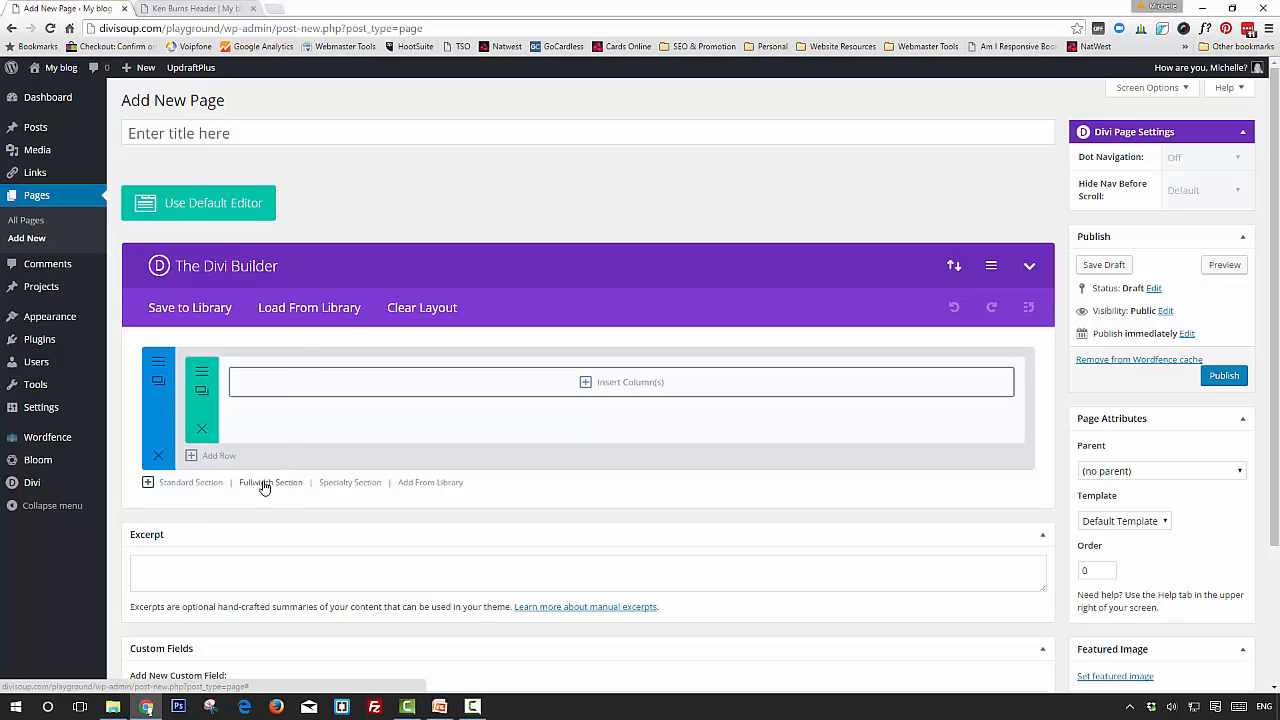
left_click(270, 483)
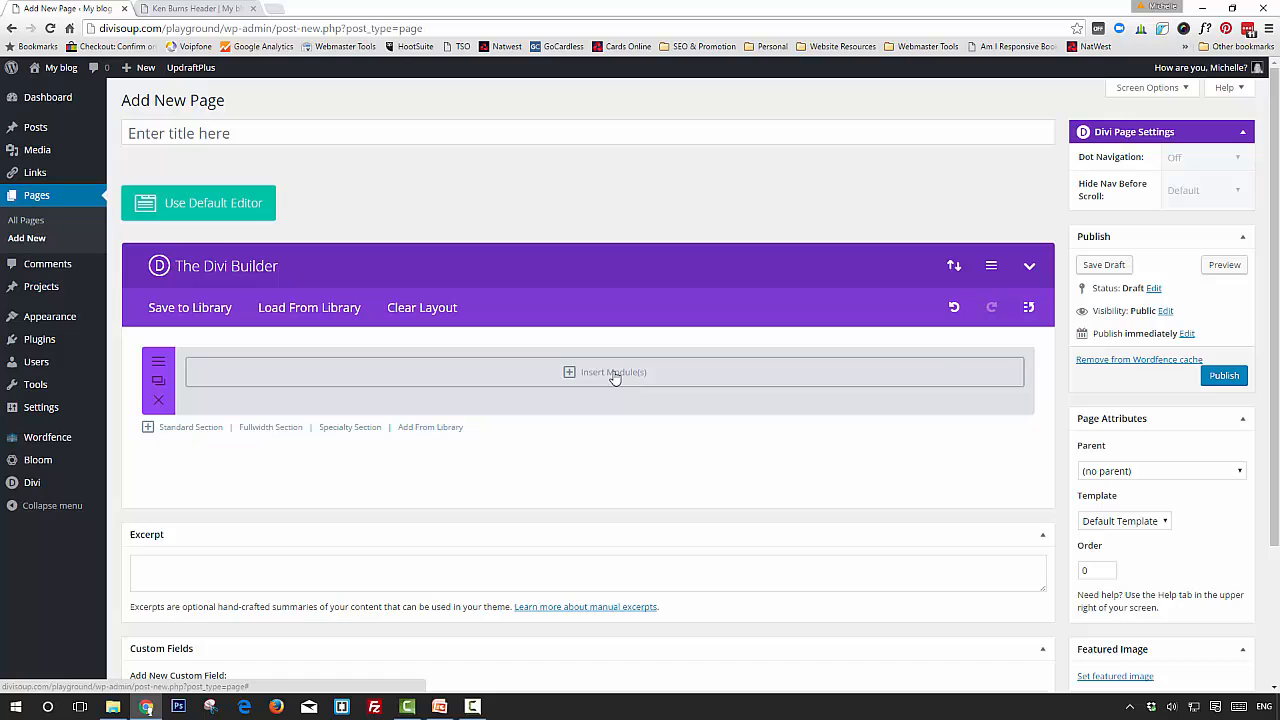
Step: Insert a Fullwidth Header module and set its CSS Class to ds-kenburns-header
left_click(613, 372)
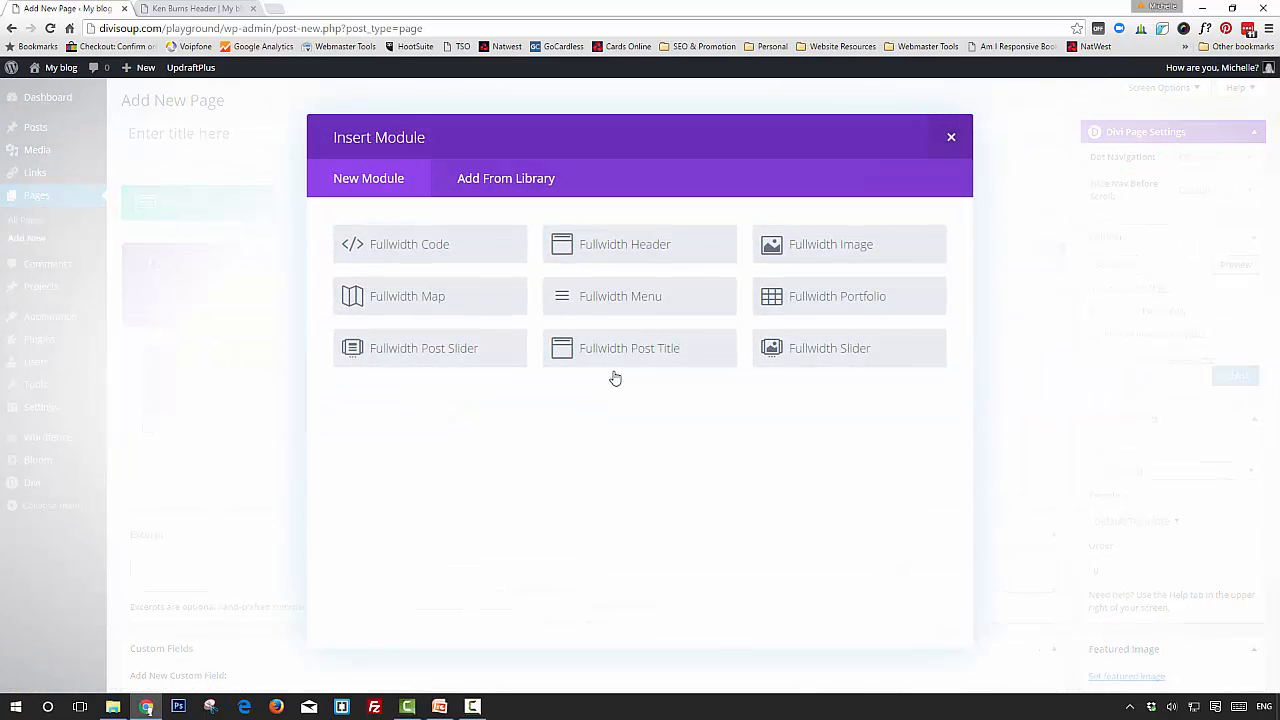
mouse_move(626, 256)
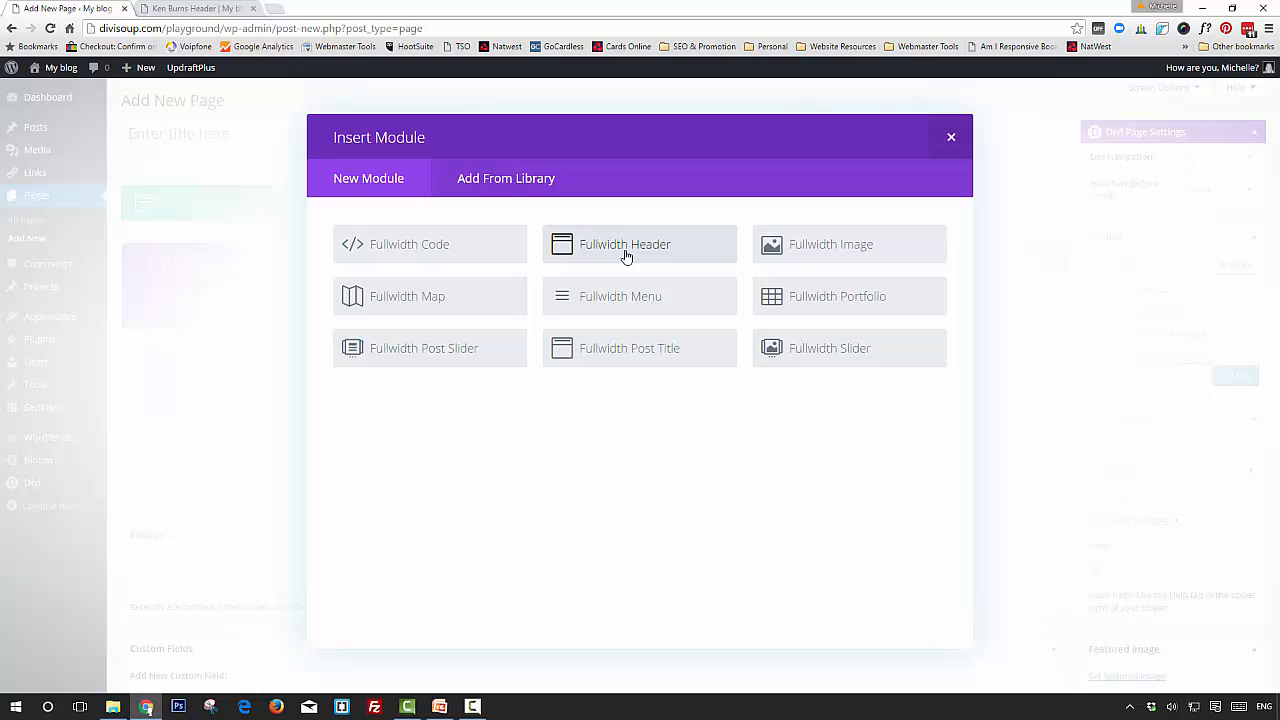
left_click(625, 244)
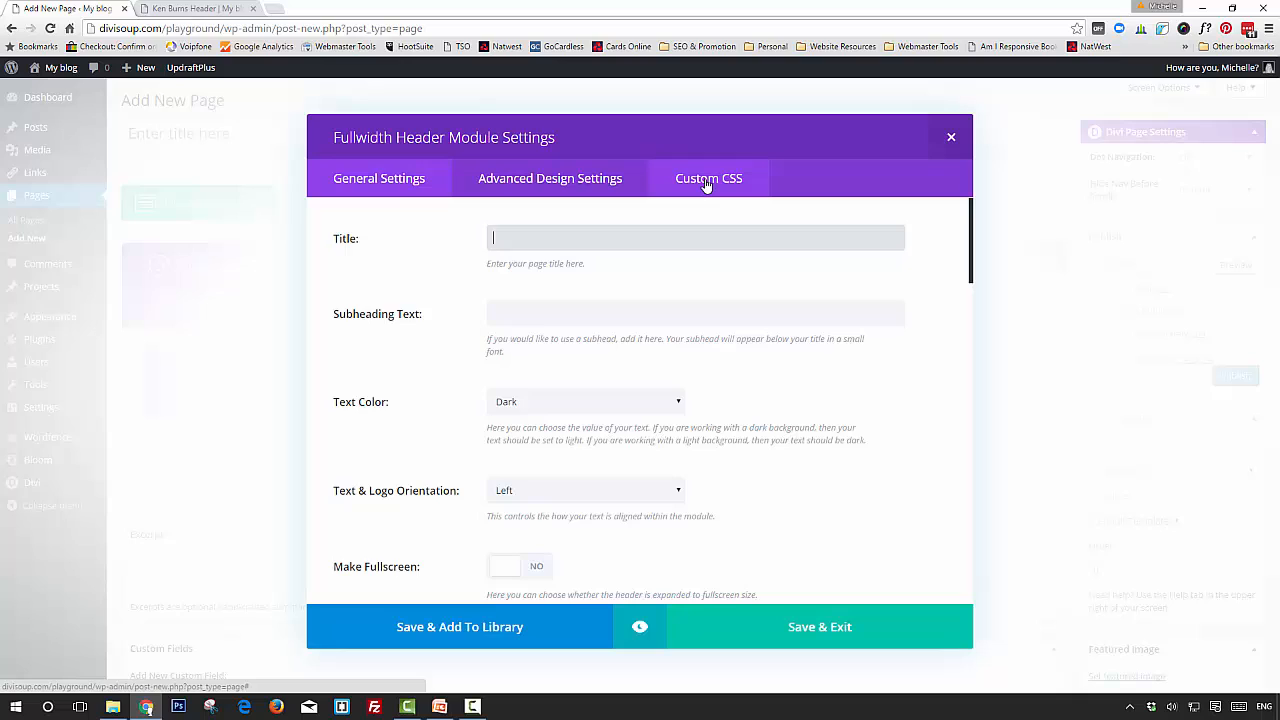
left_click(708, 178)
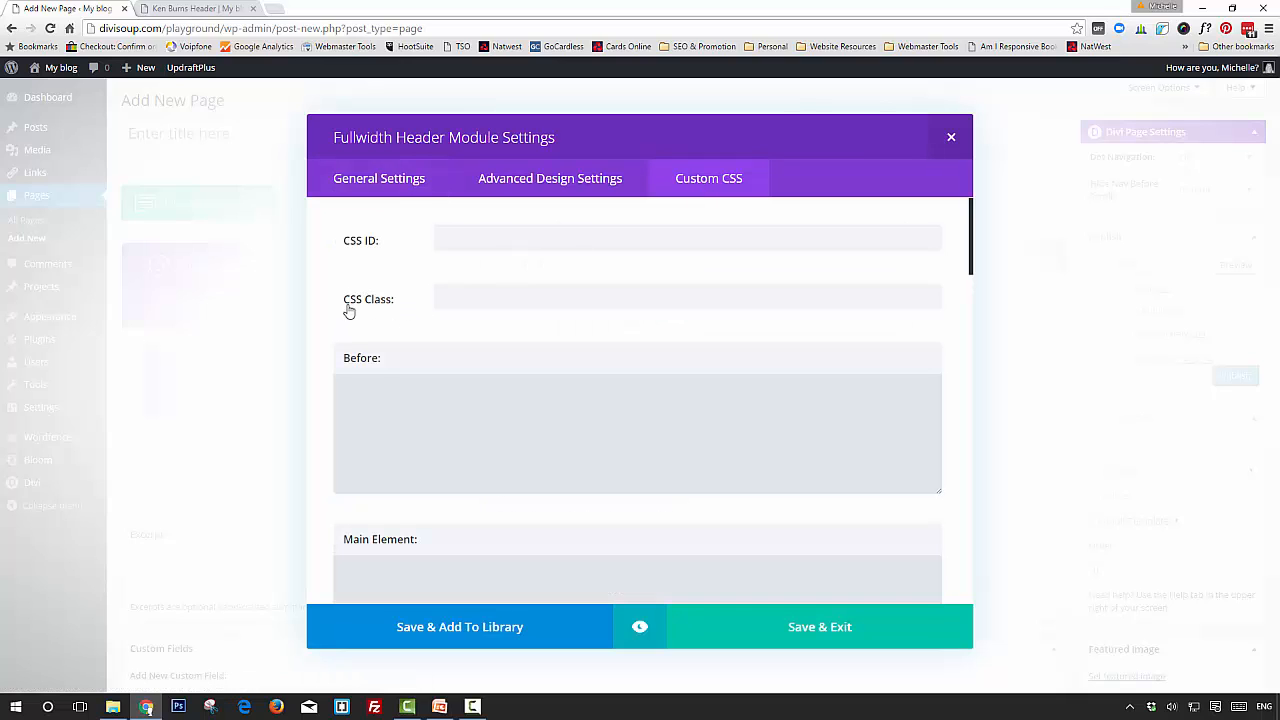
left_click(686, 297)
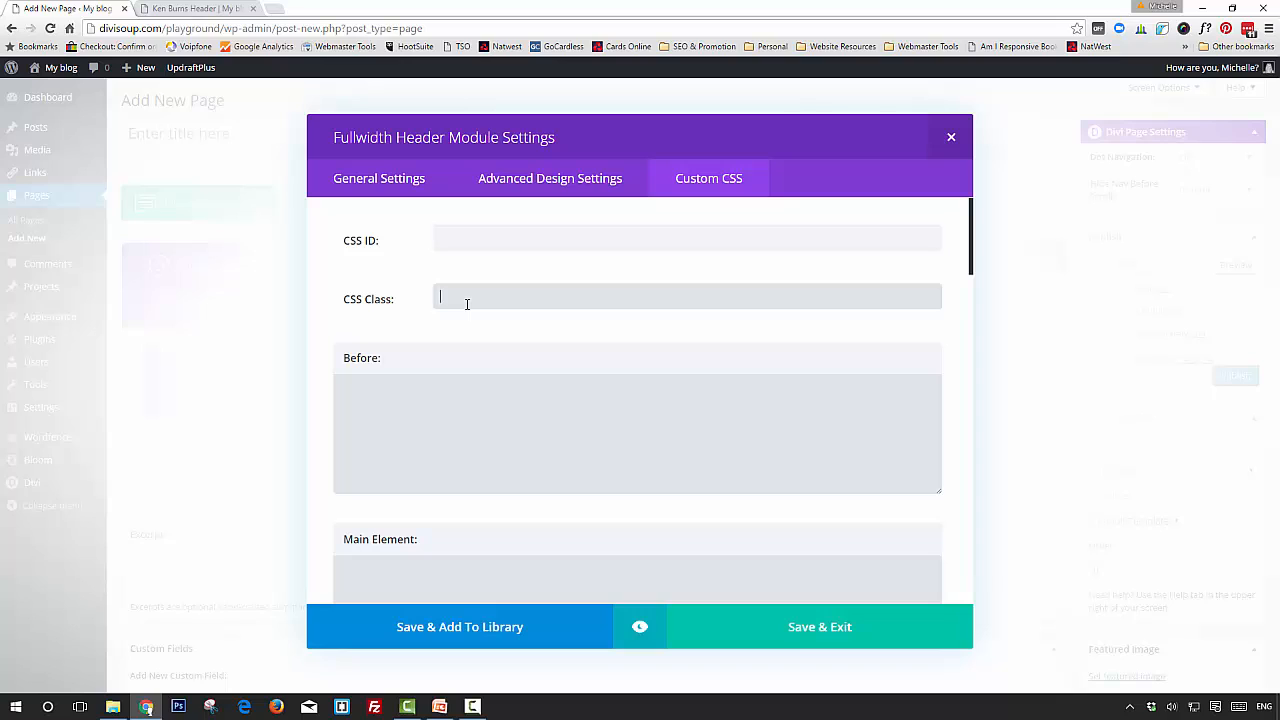
type("ds-kenburns-header")
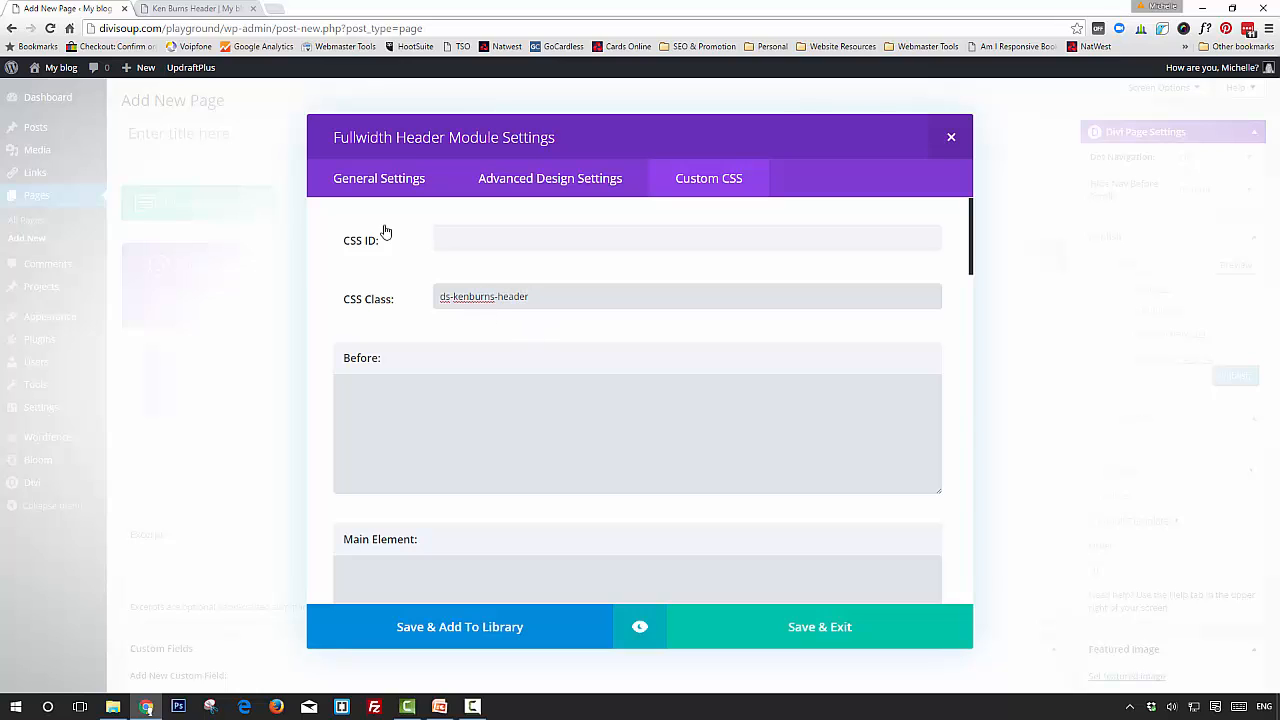
Step: Enter Title, Sub subheading and Button text with # URL, and make the header fullscreen
left_click(379, 178)
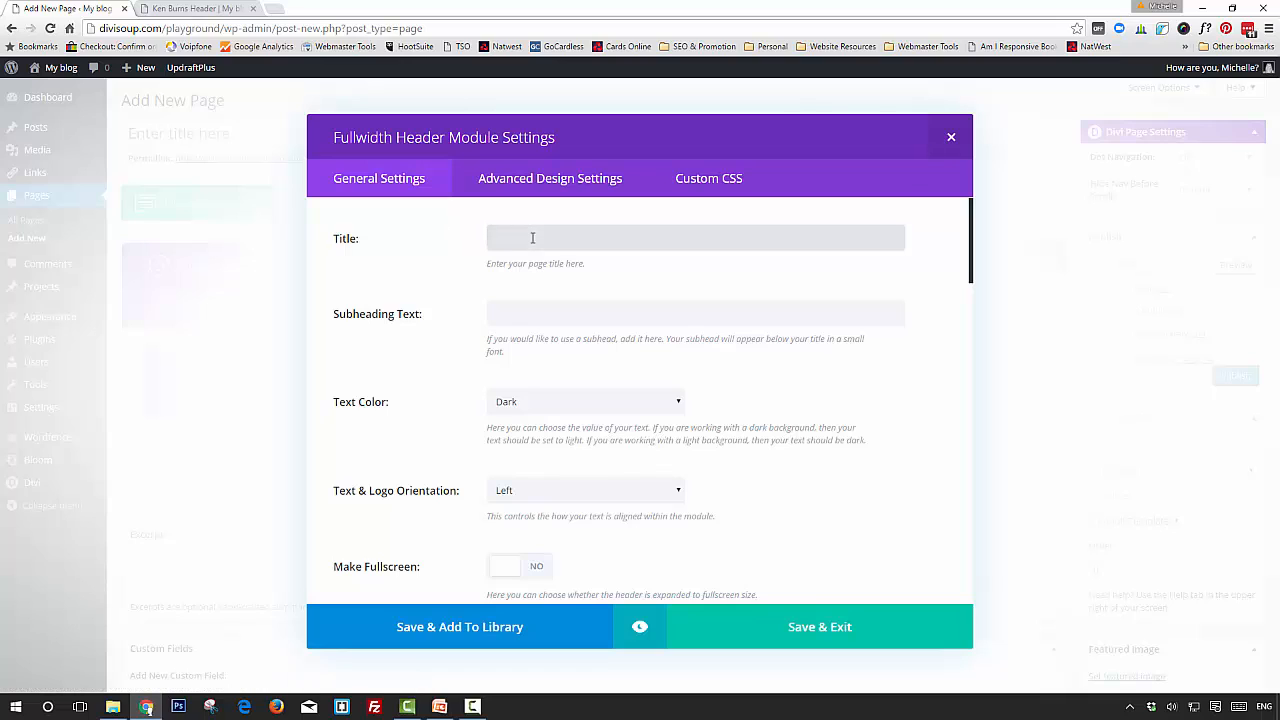
type("Title")
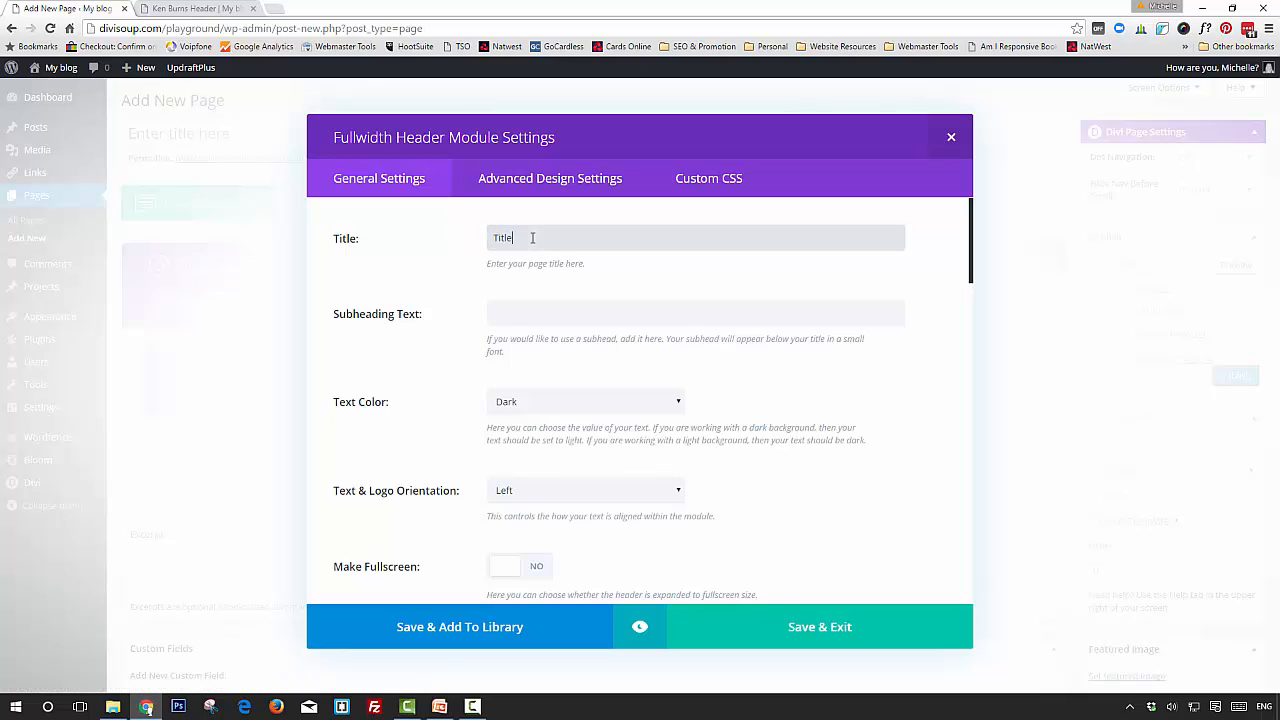
type("Subheading")
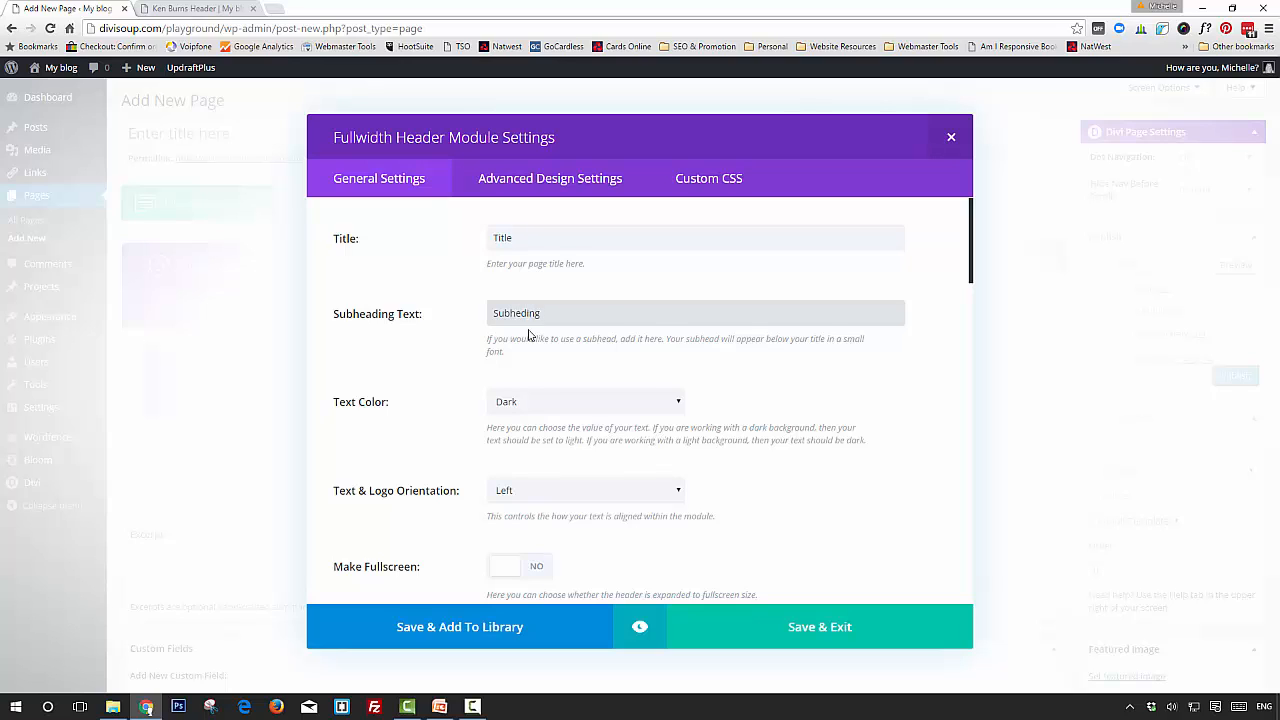
mouse_move(441, 552)
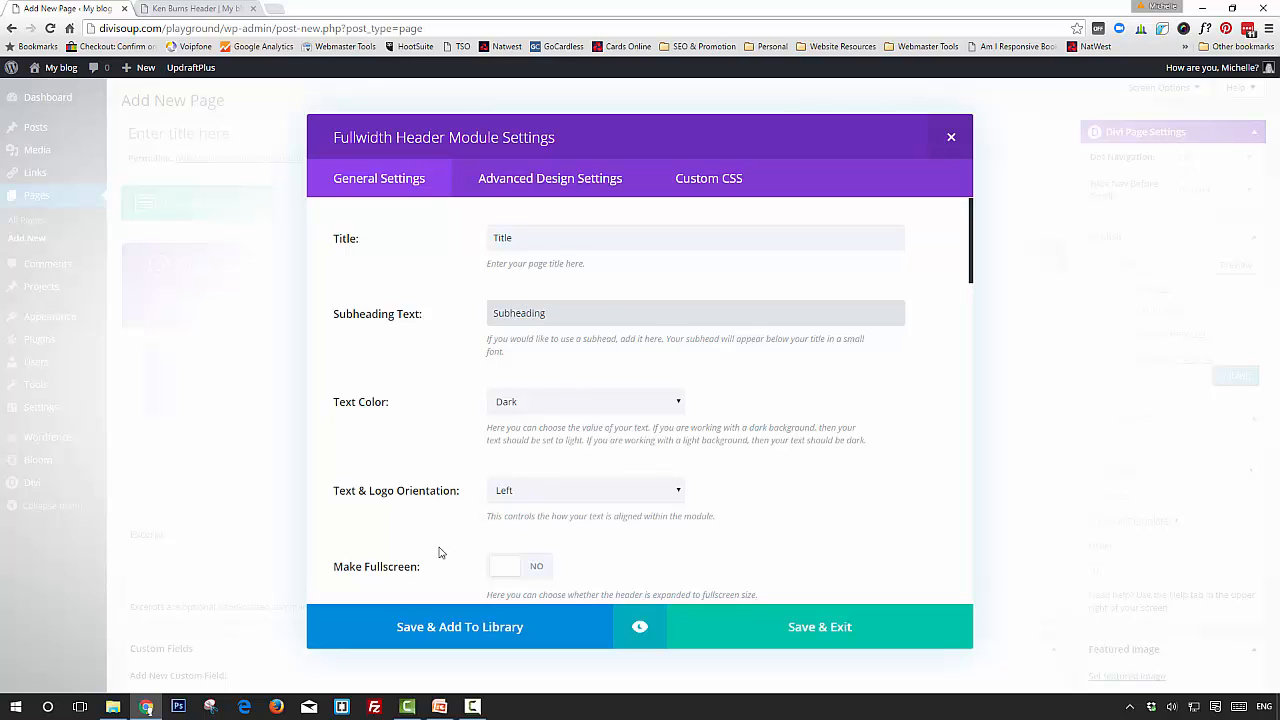
mouse_move(402, 575)
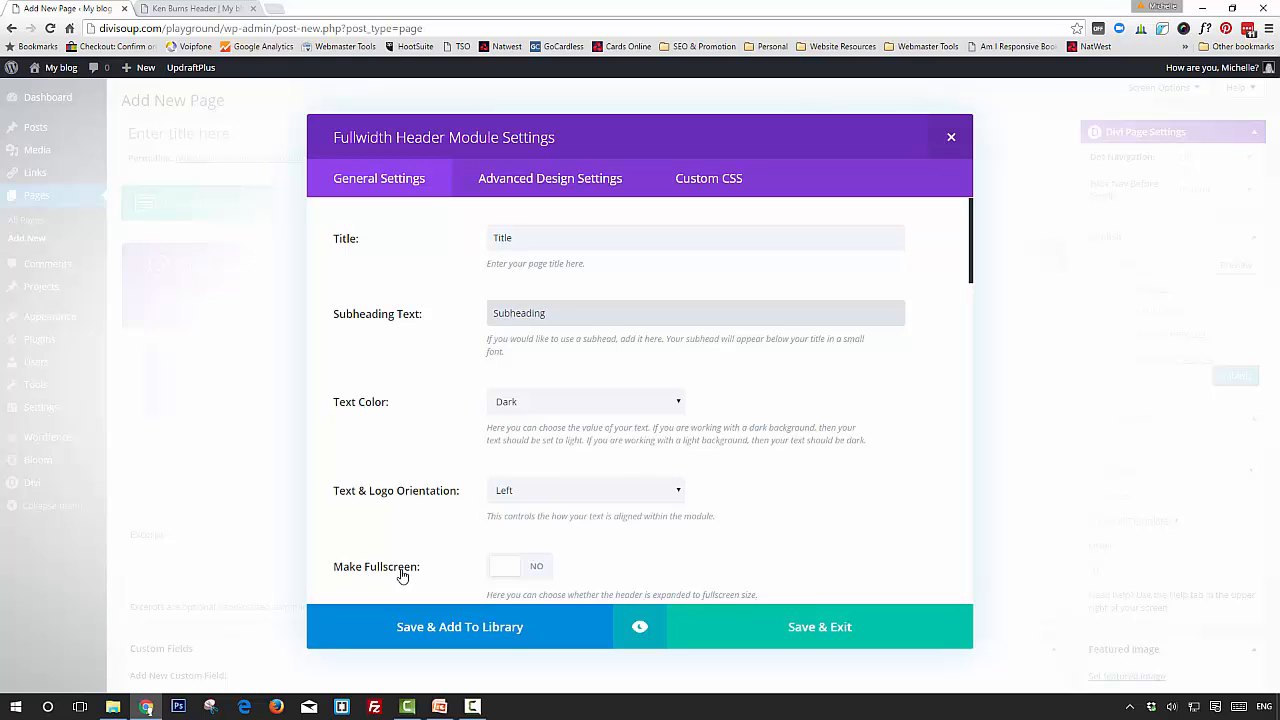
left_click(519, 566)
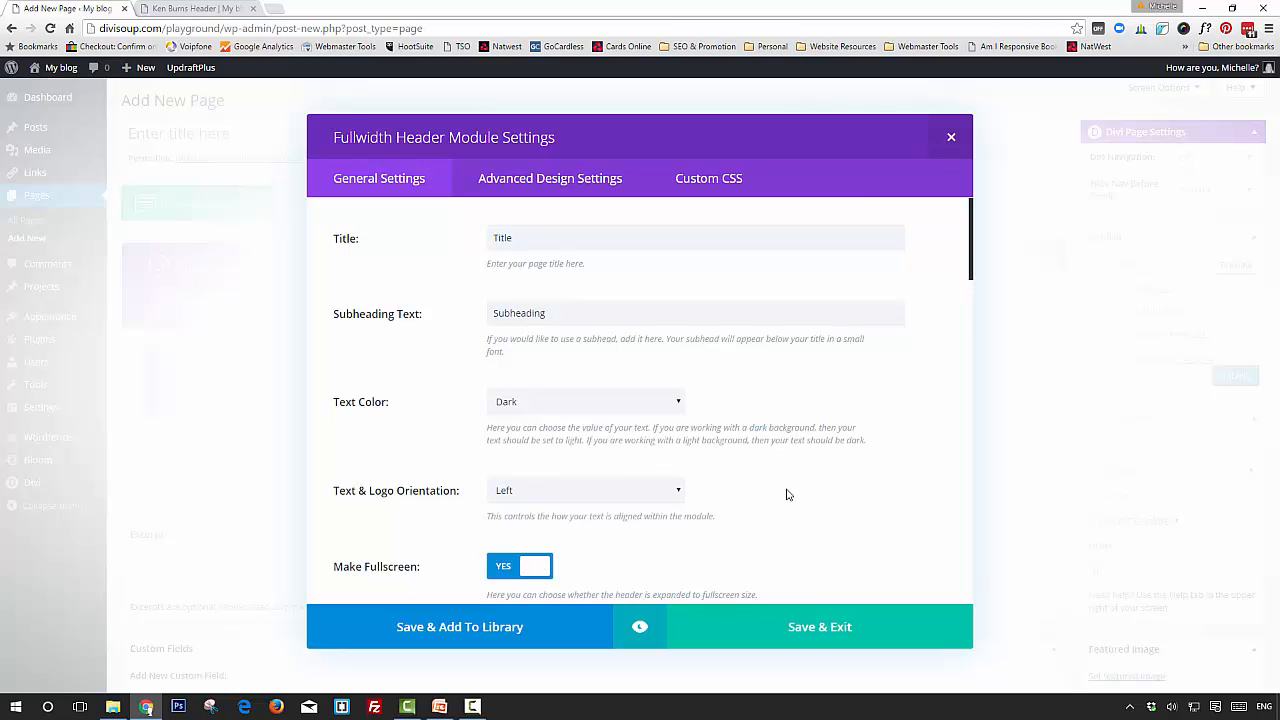
scroll("down", 3)
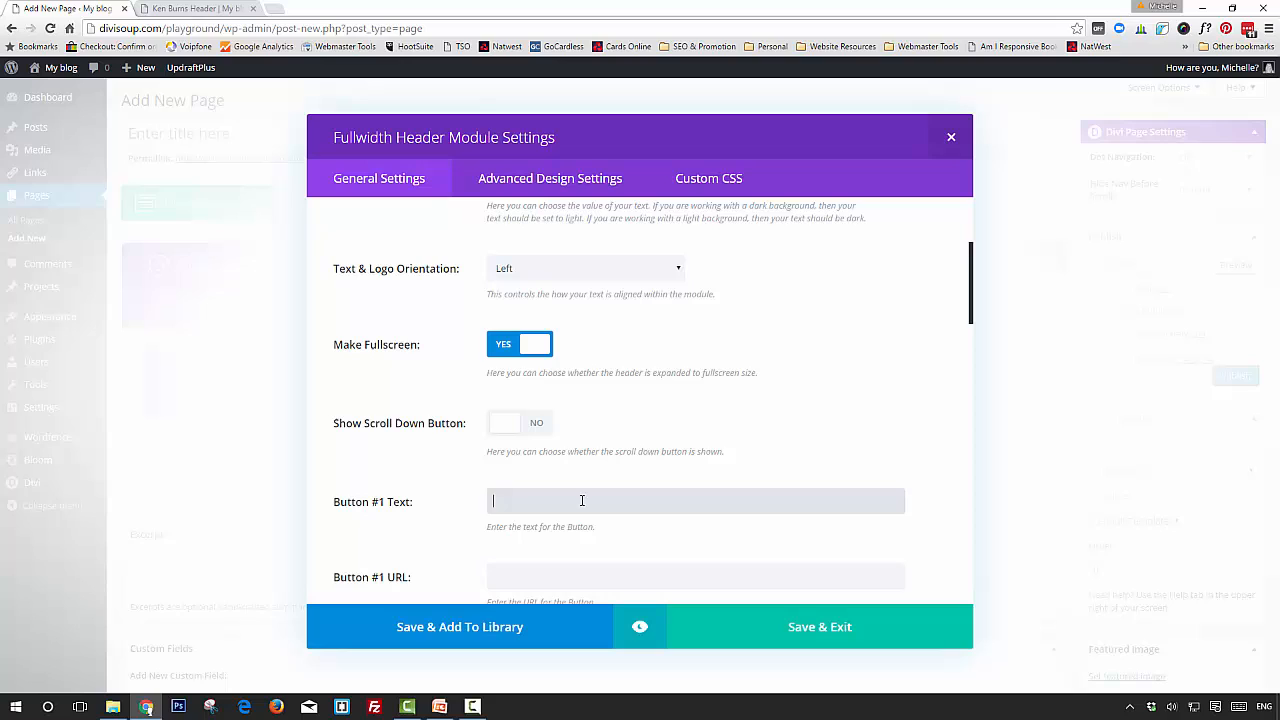
type("Butt")
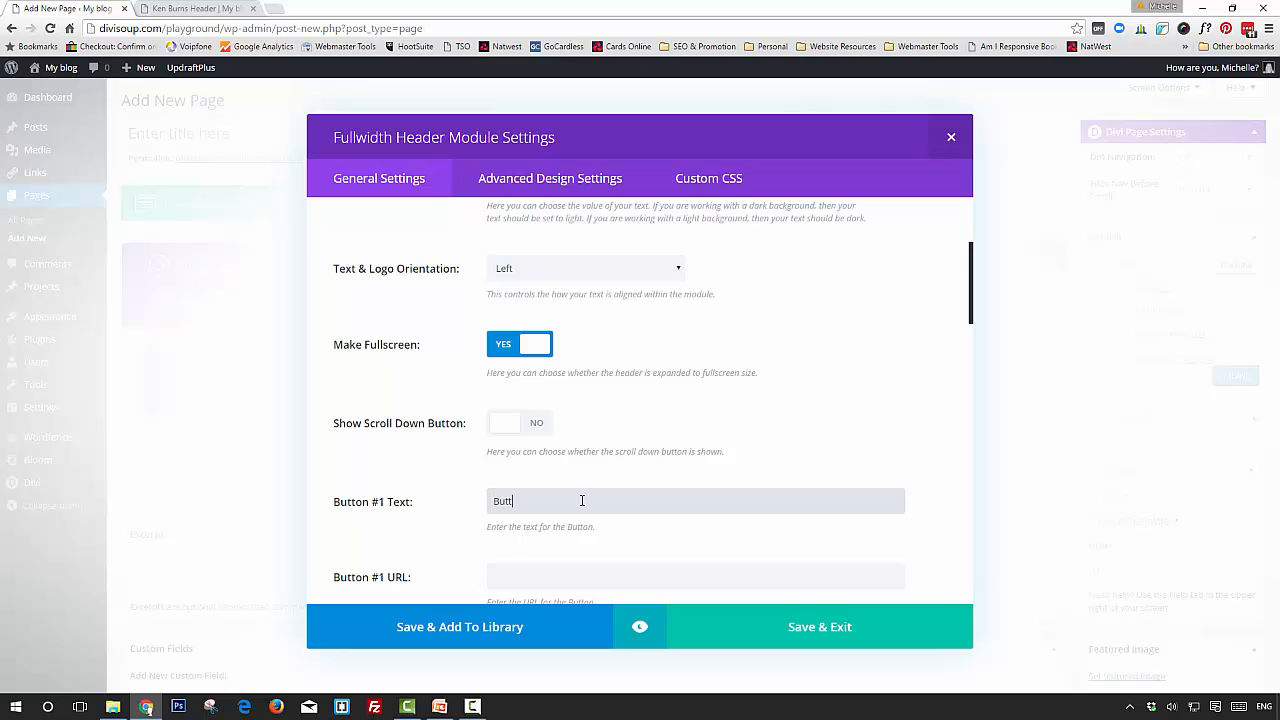
type("on")
left_click(695, 576)
type("#")
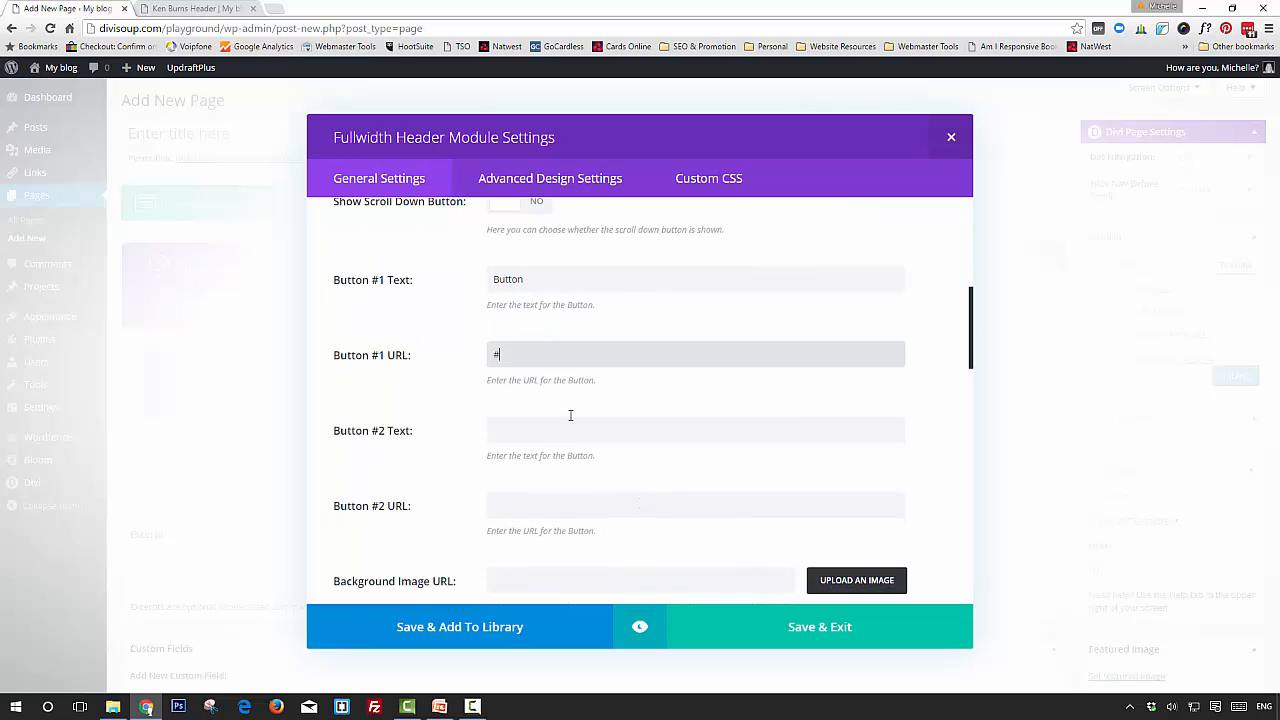
scroll("down", 3)
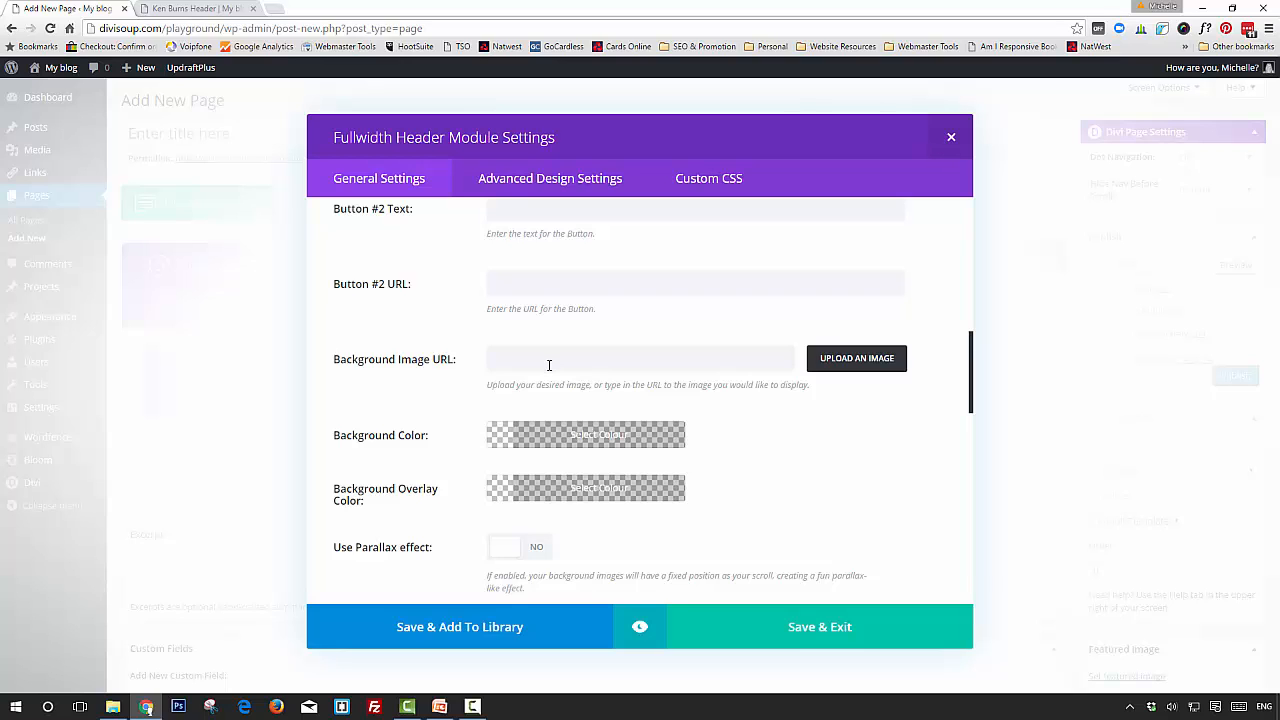
scroll("down", 3)
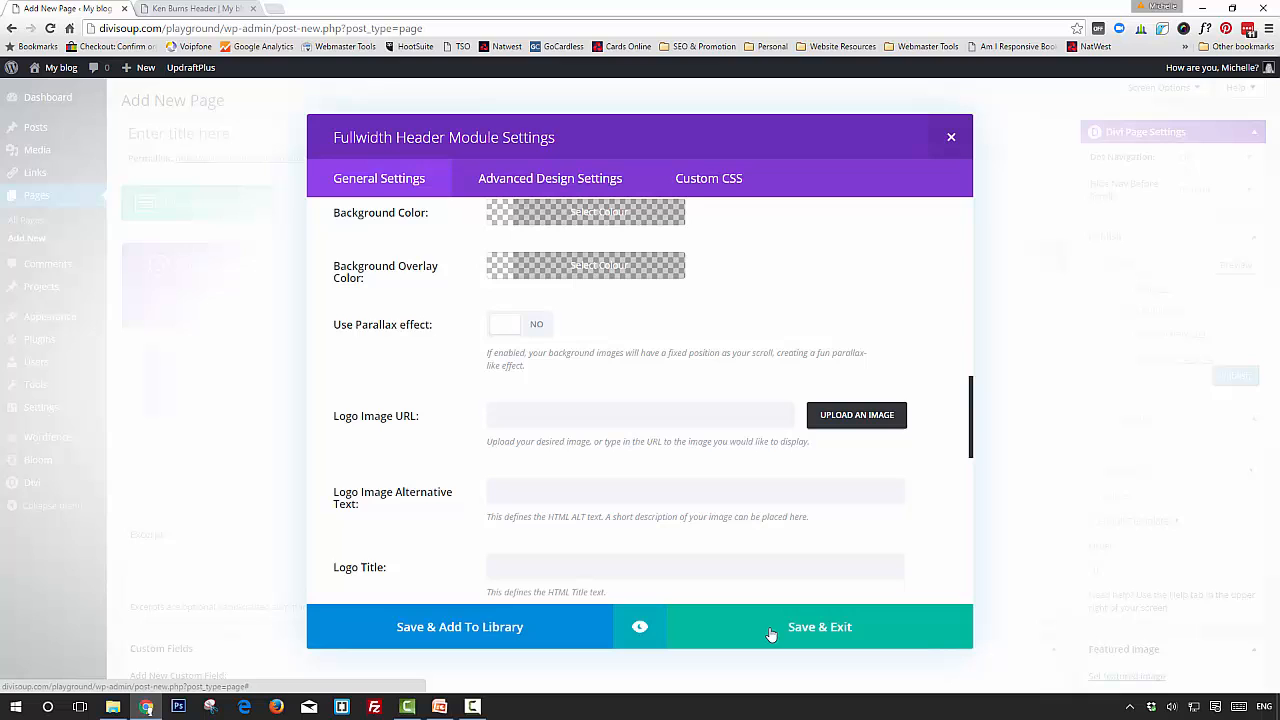
Step: Save the header module settings and publish the page
left_click(819, 626)
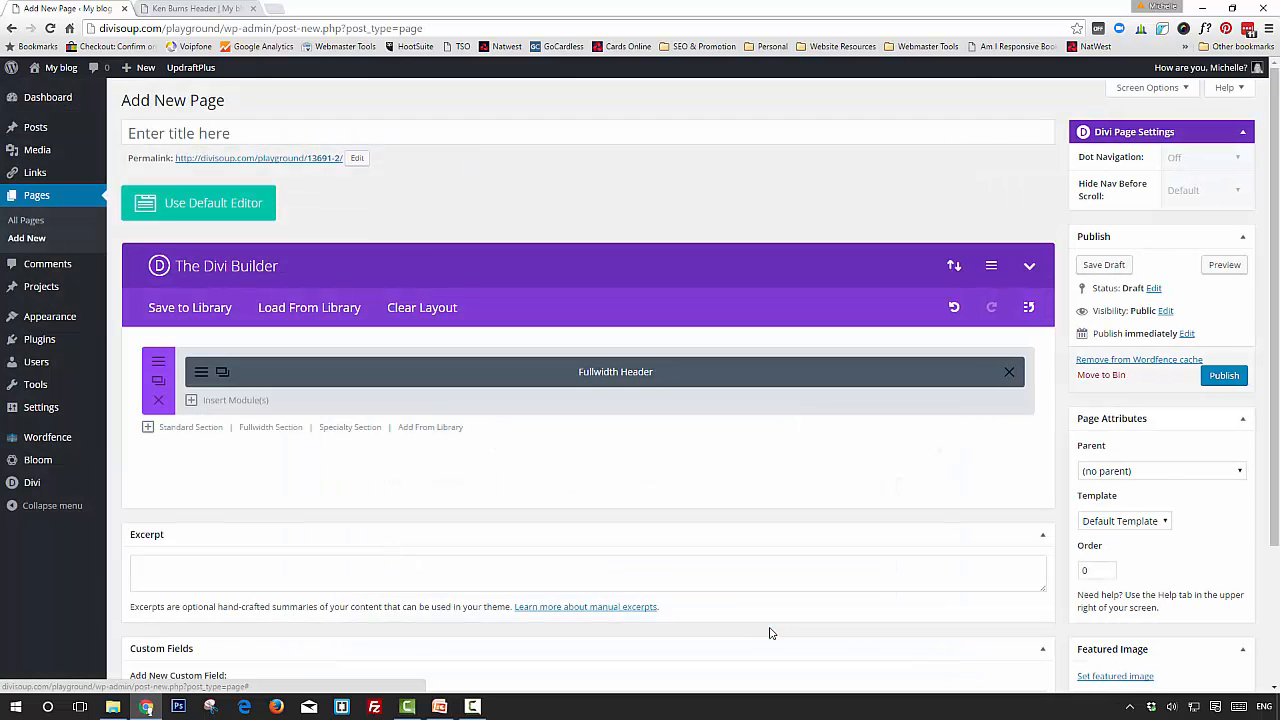
left_click(1222, 375)
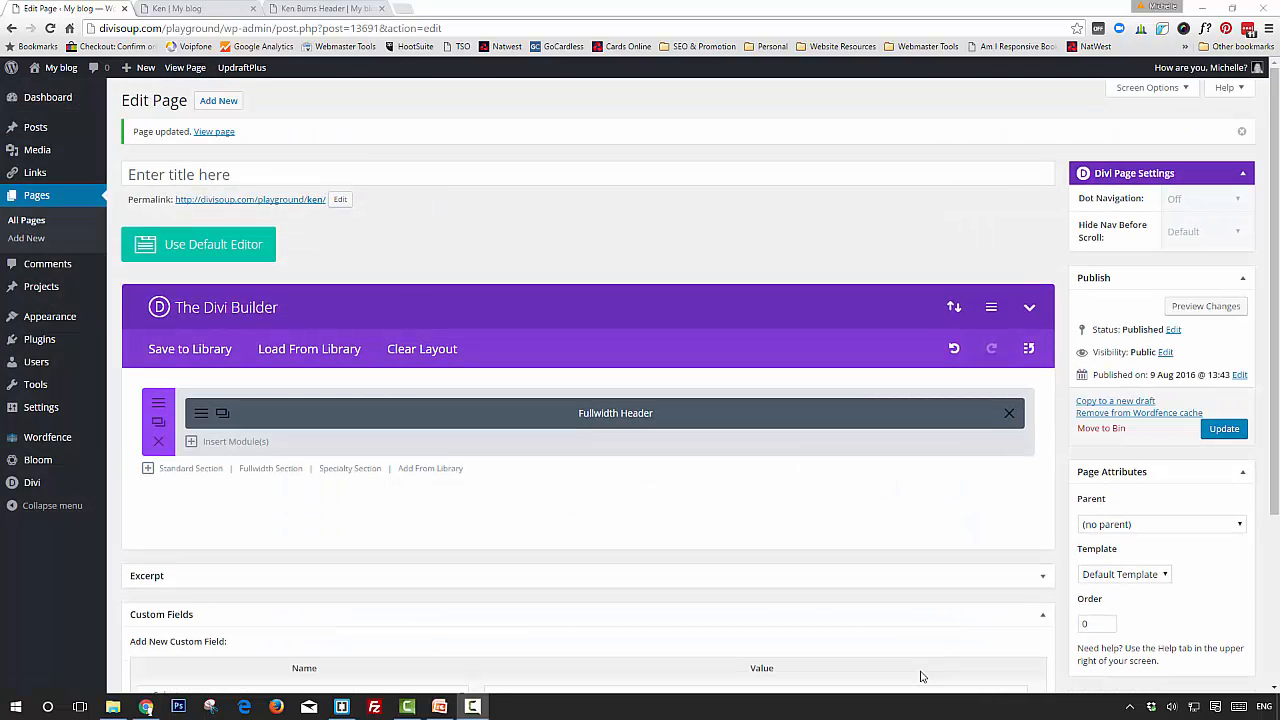
mouse_move(681, 601)
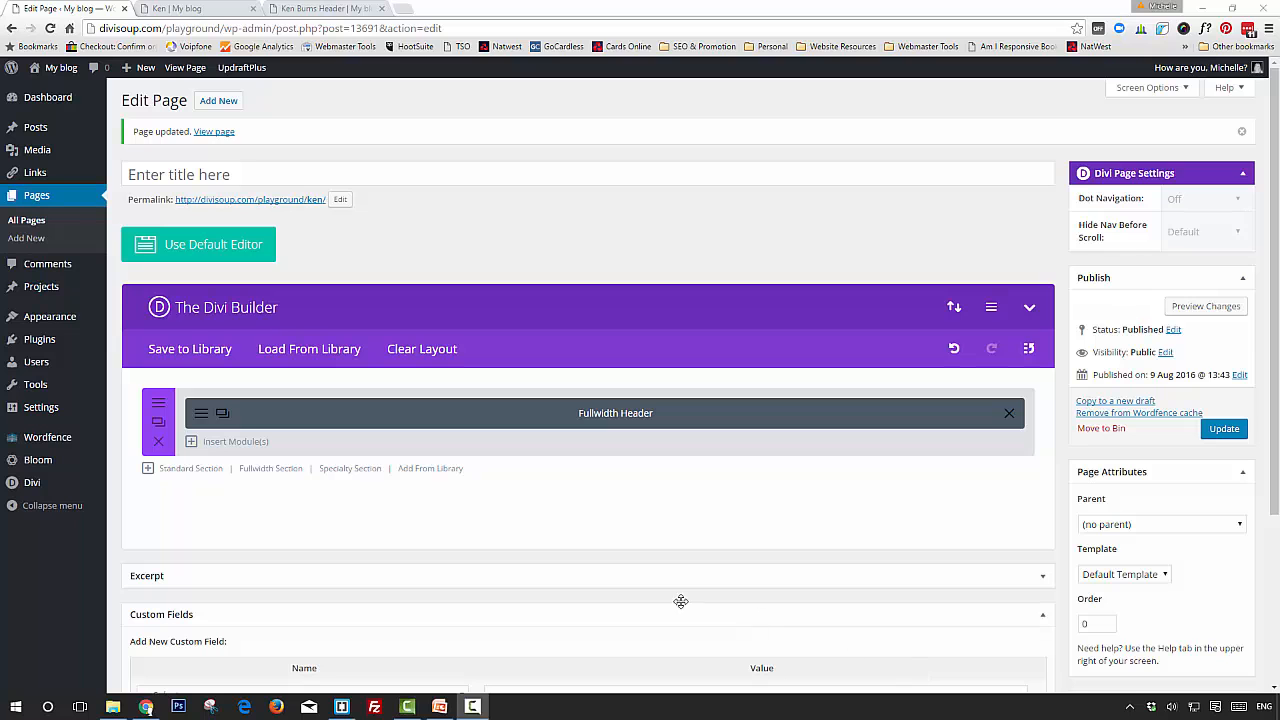
mouse_move(158, 405)
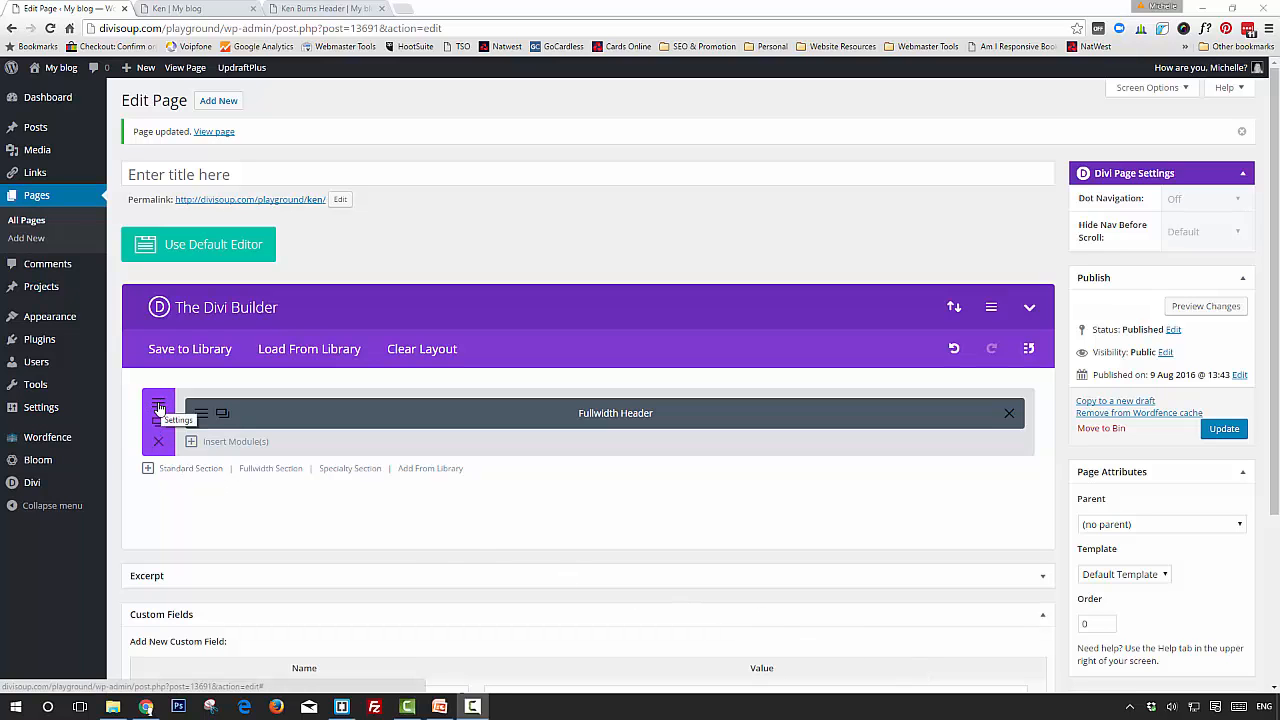
Step: Set the fullwidth section's Transparent Background Color to YES and save it
left_click(159, 410)
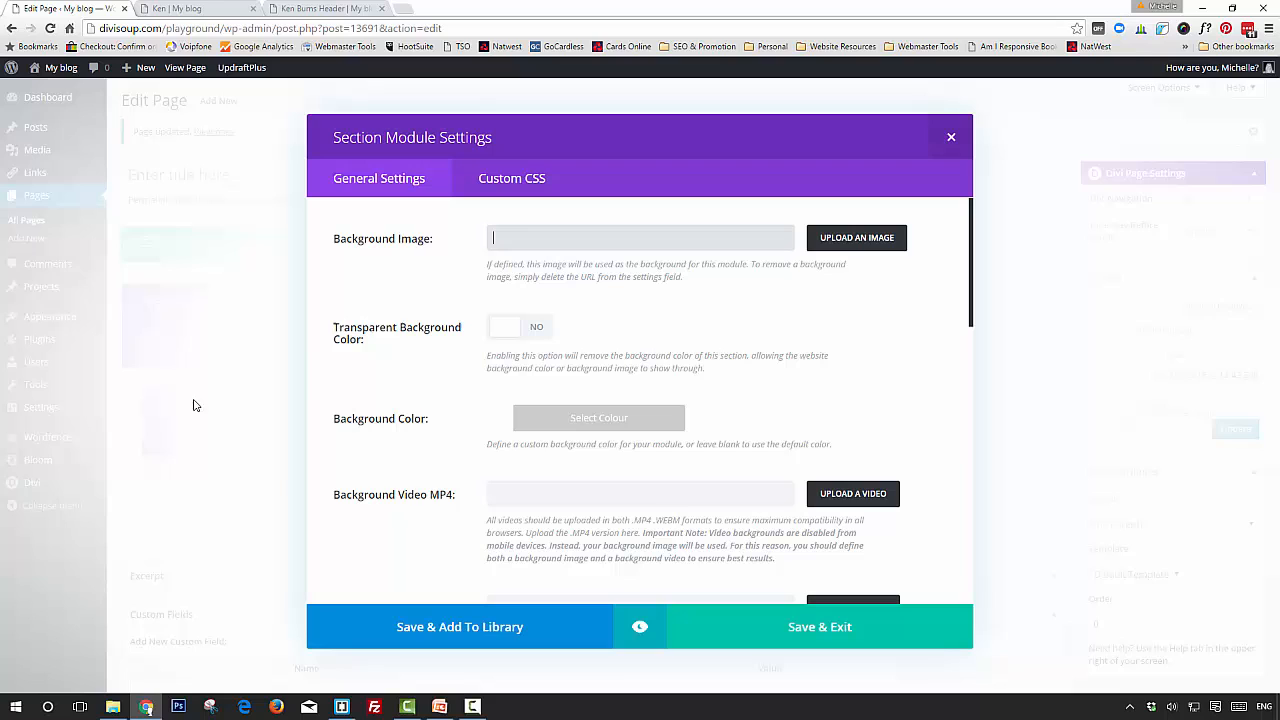
mouse_move(436, 352)
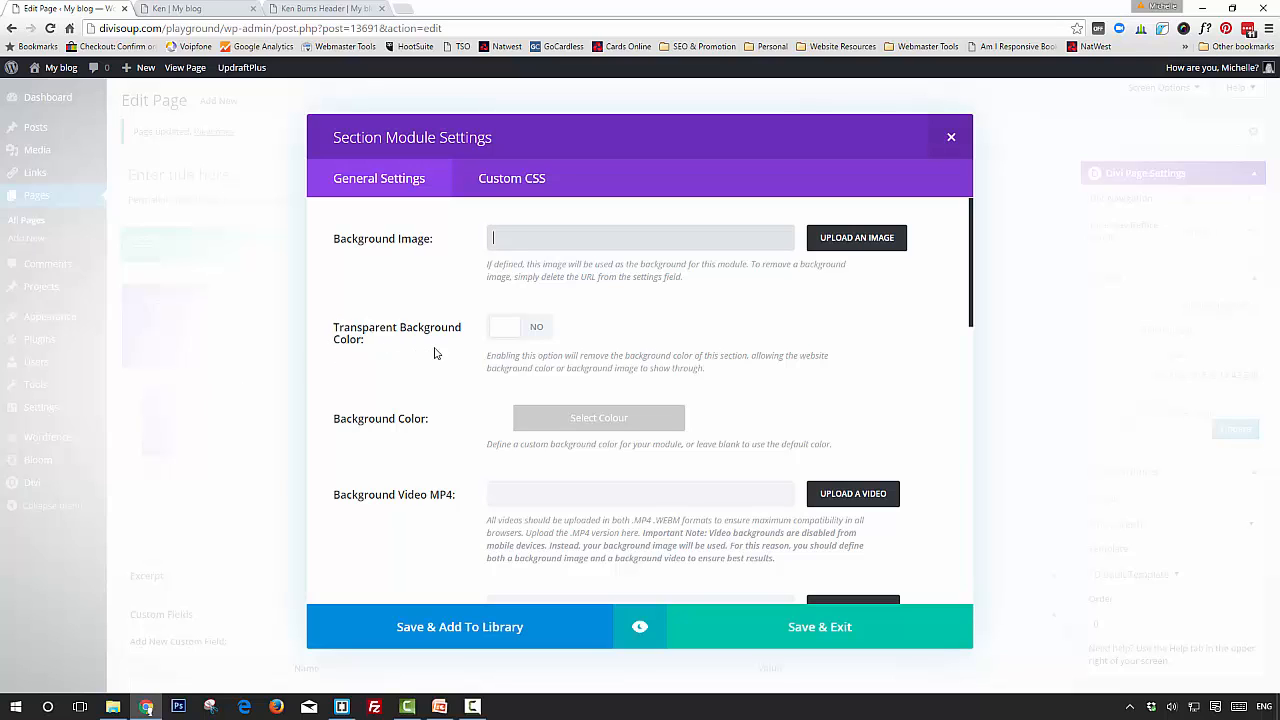
left_click(519, 326)
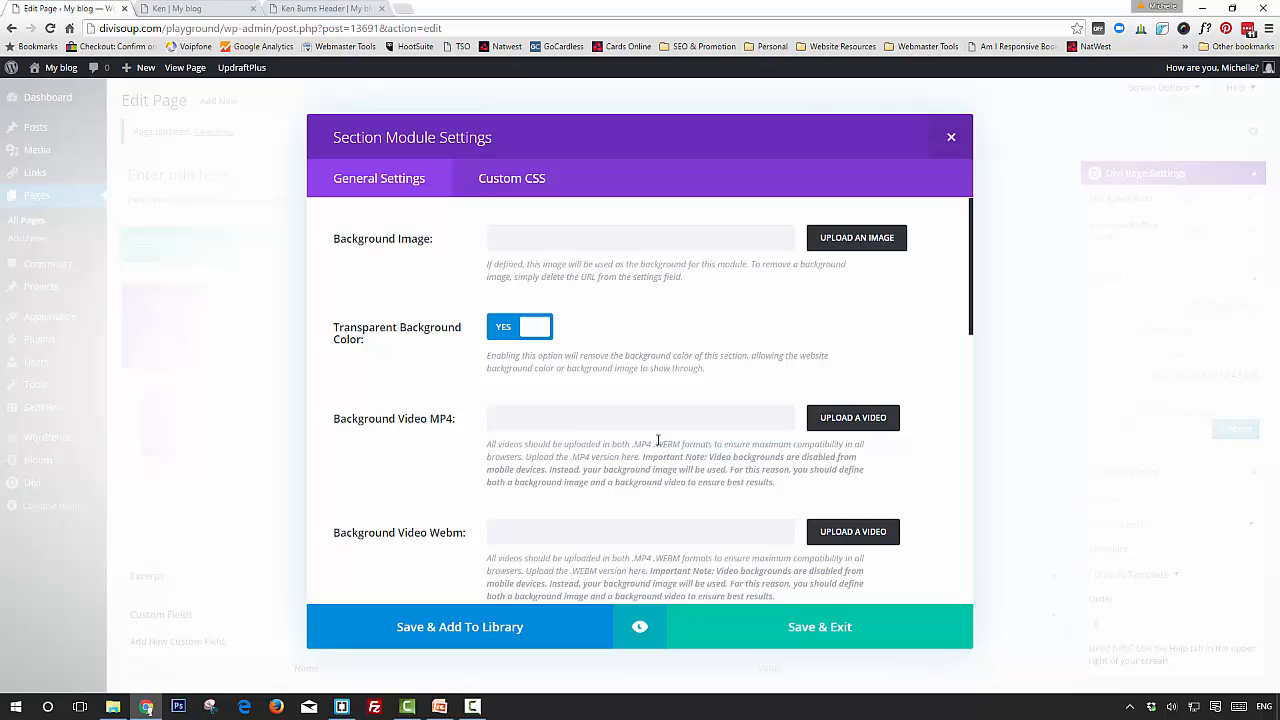
mouse_move(800, 658)
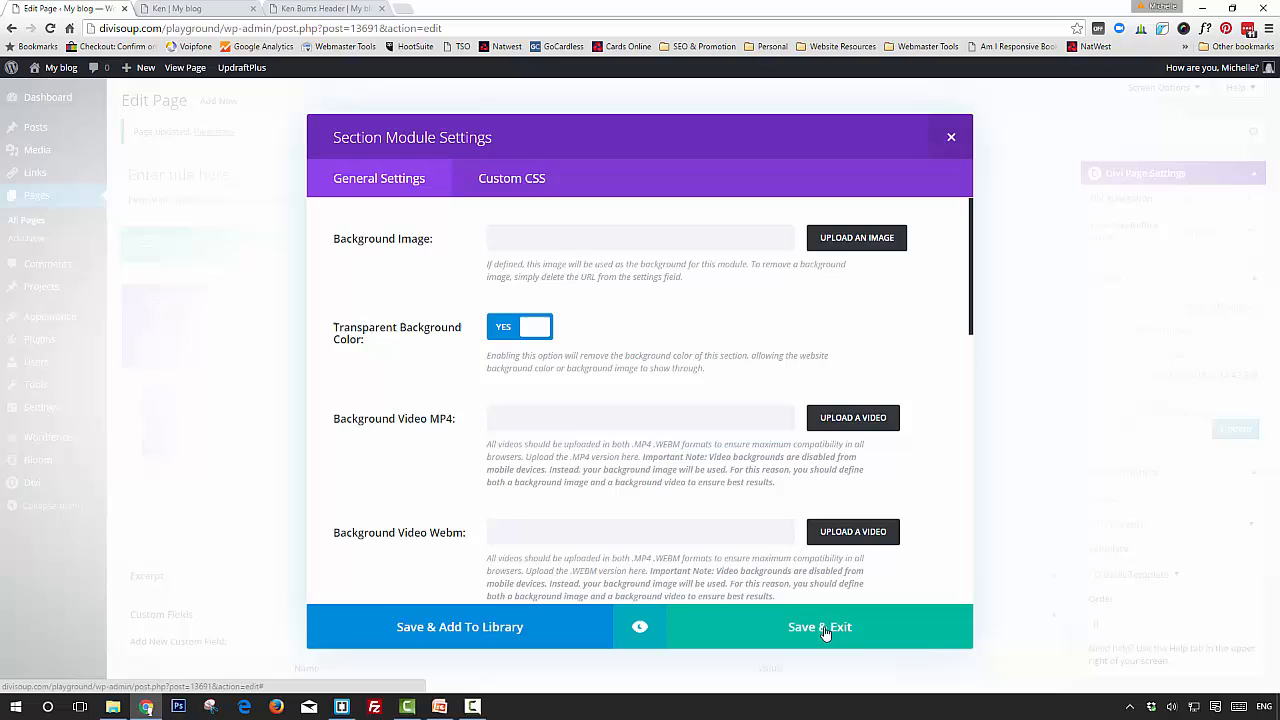
left_click(819, 626)
type("K")
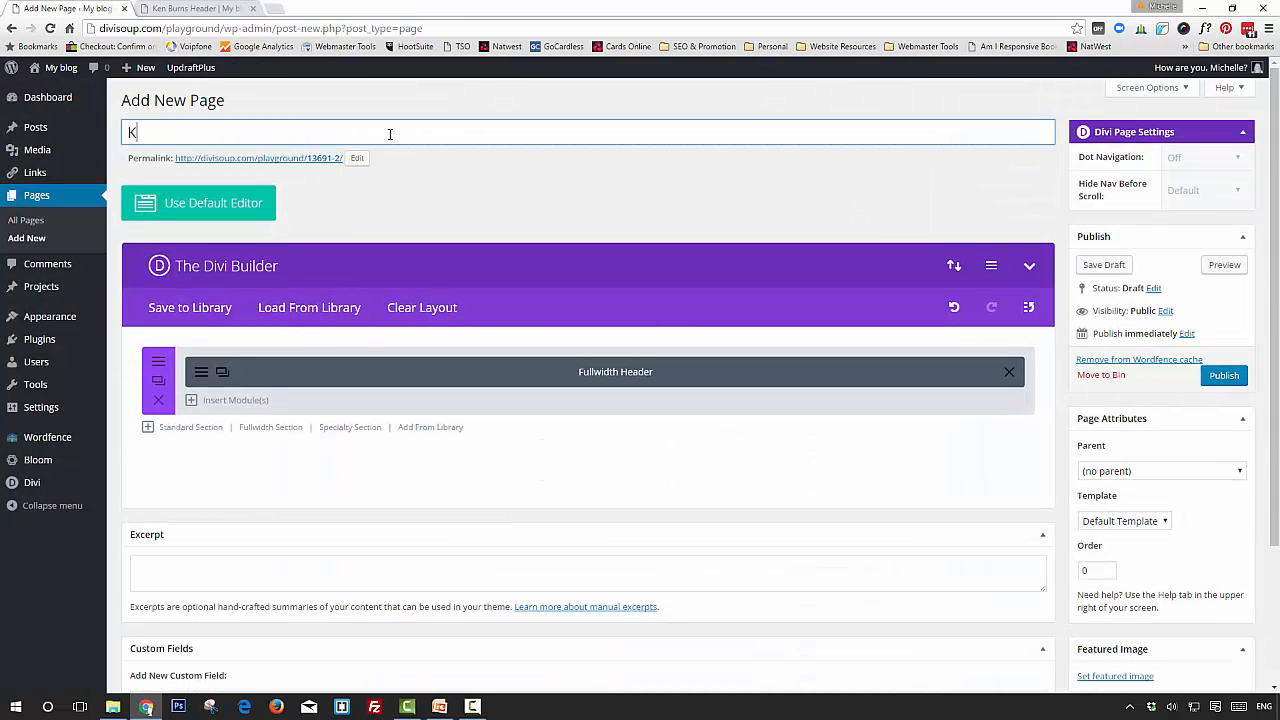
Step: Title the page Ken and update it
type("en")
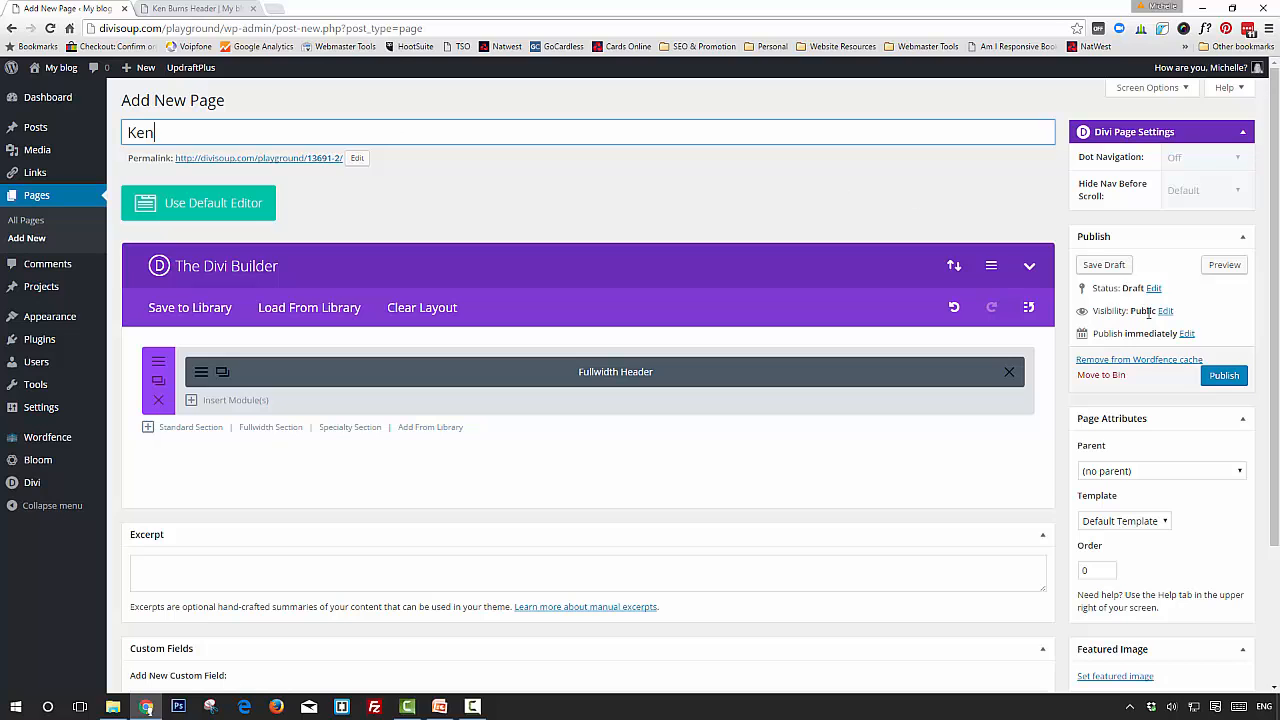
left_click(1223, 374)
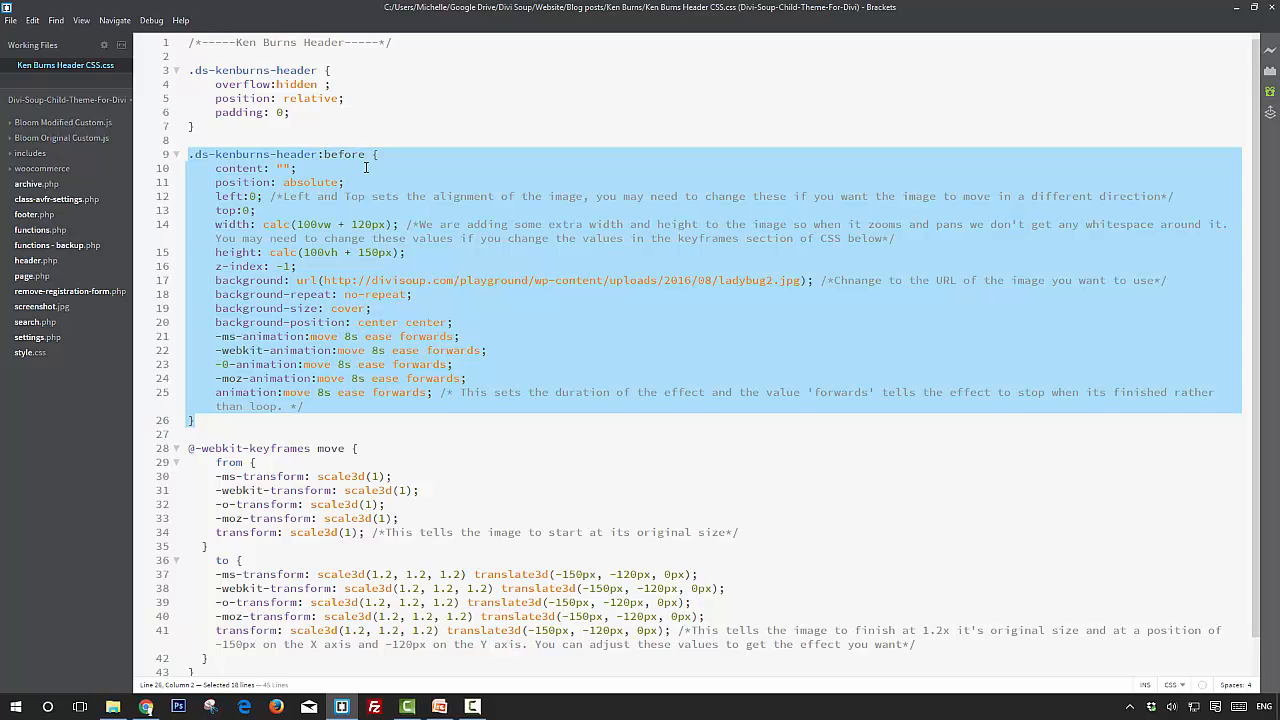
mouse_move(383, 279)
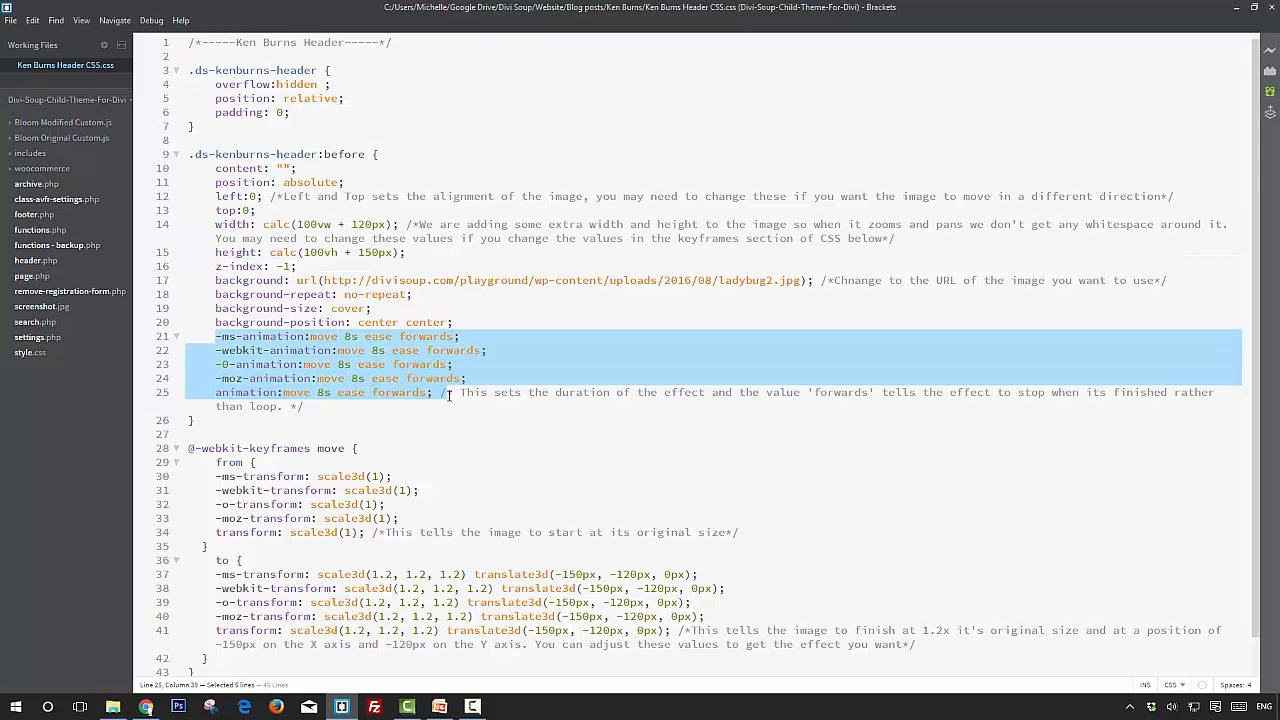
mouse_move(411, 336)
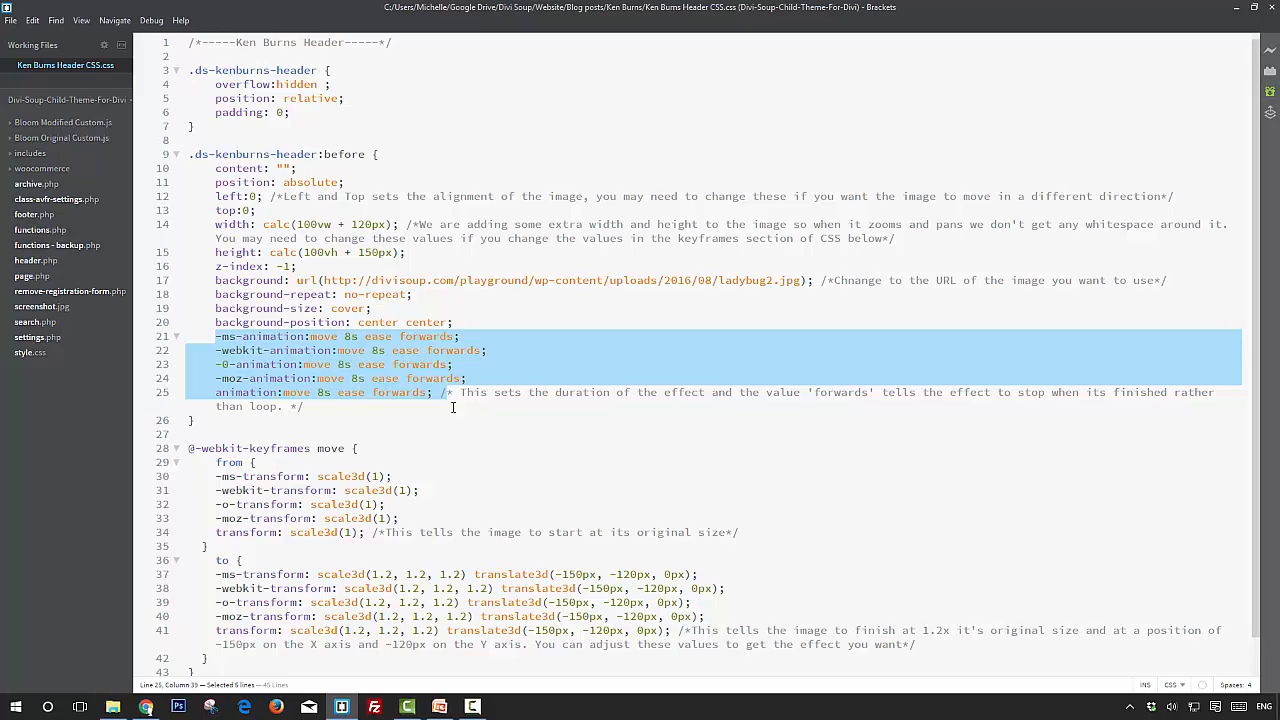
mouse_move(381, 392)
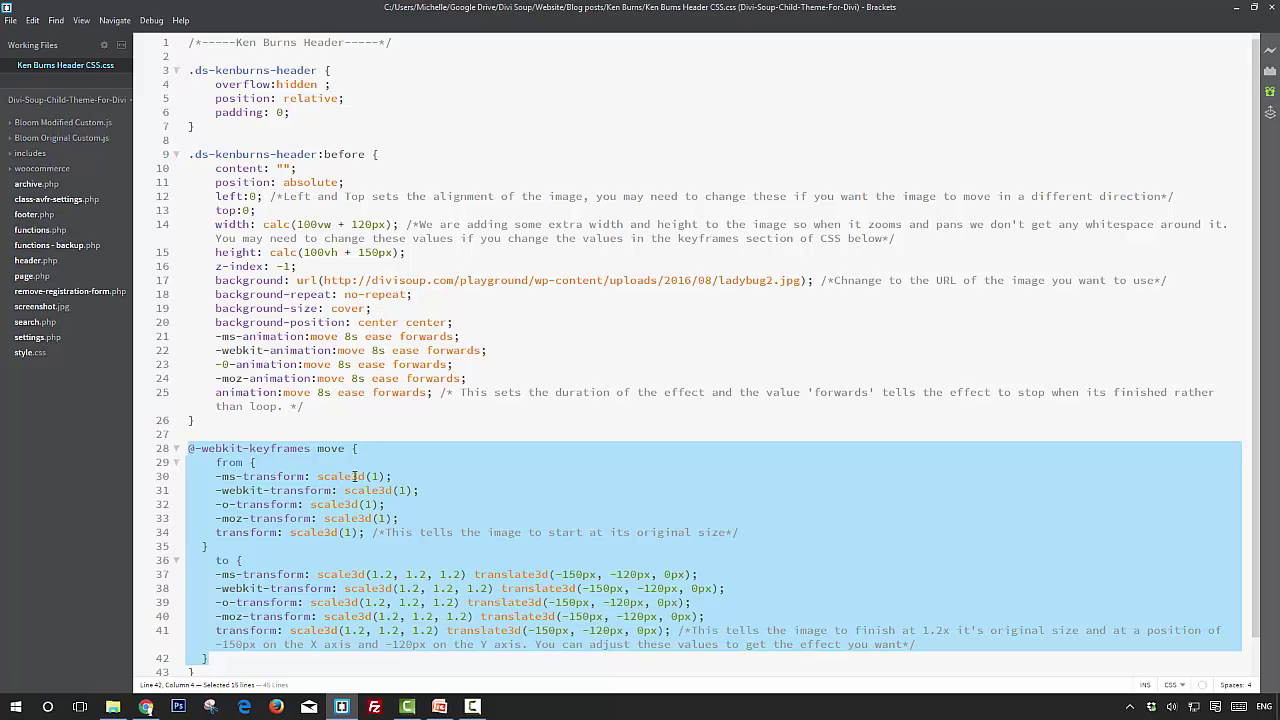
mouse_move(375, 476)
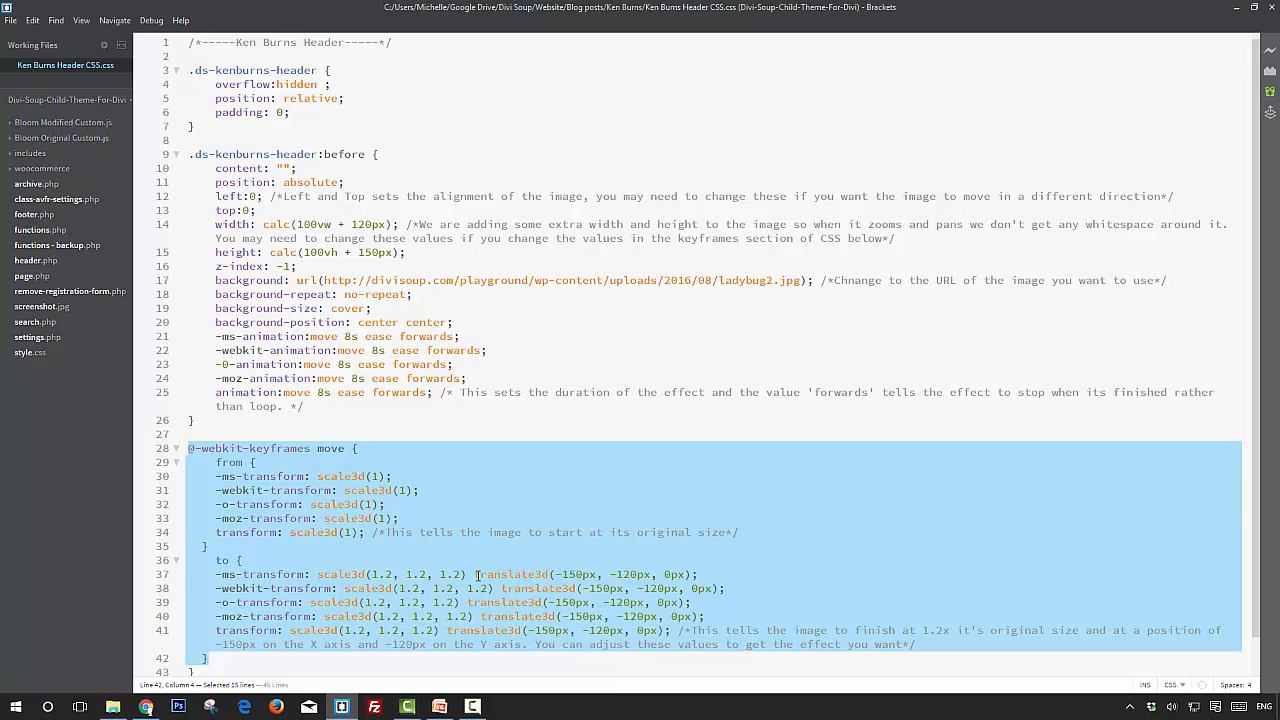
mouse_move(567, 573)
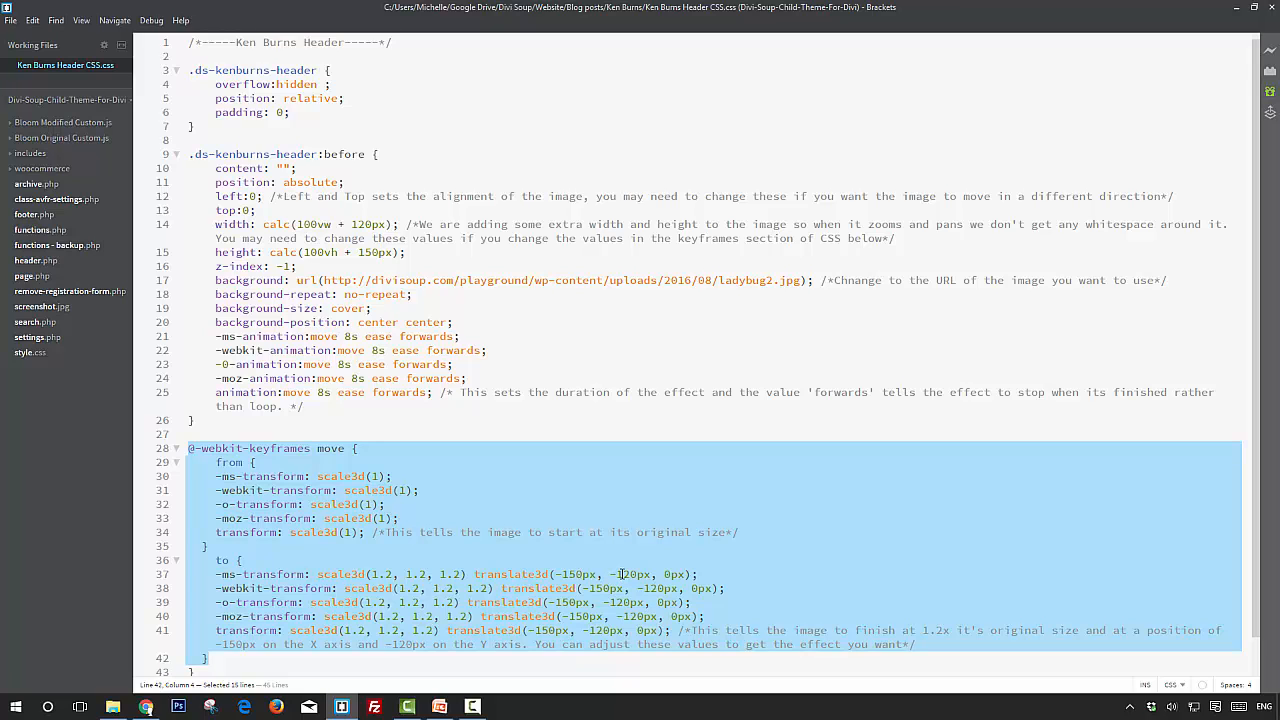
mouse_move(637, 574)
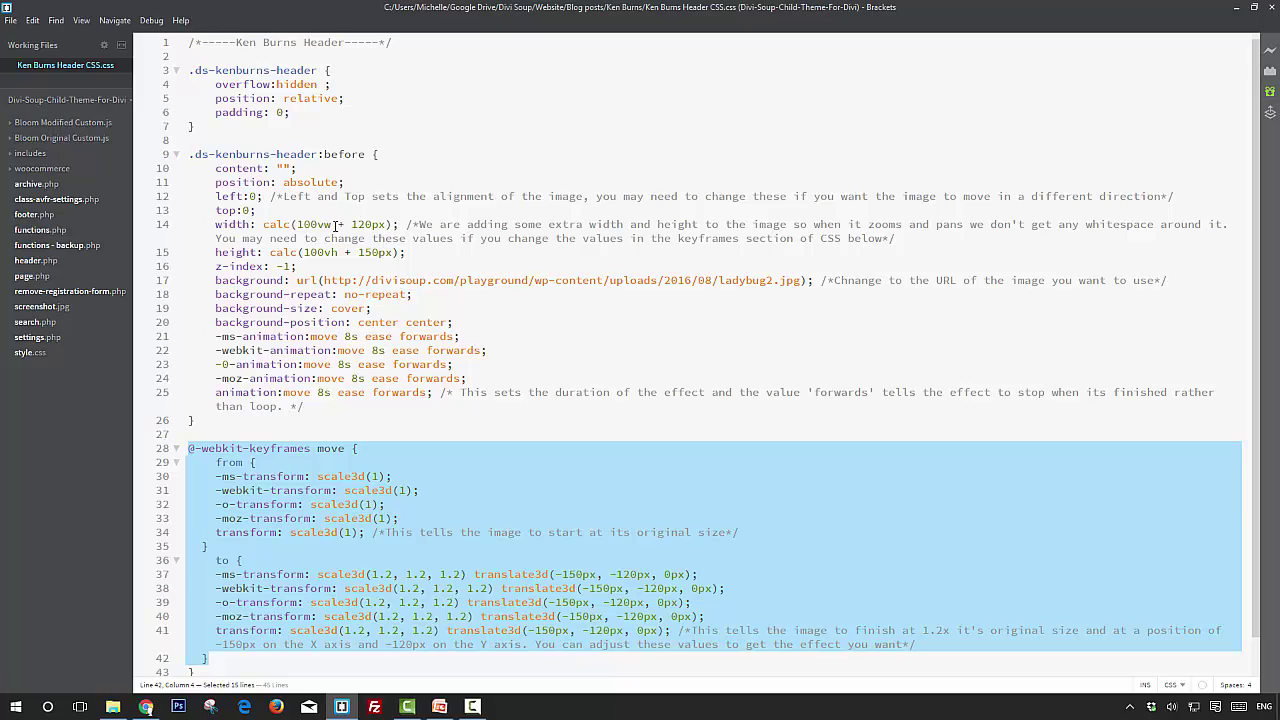
mouse_move(348, 224)
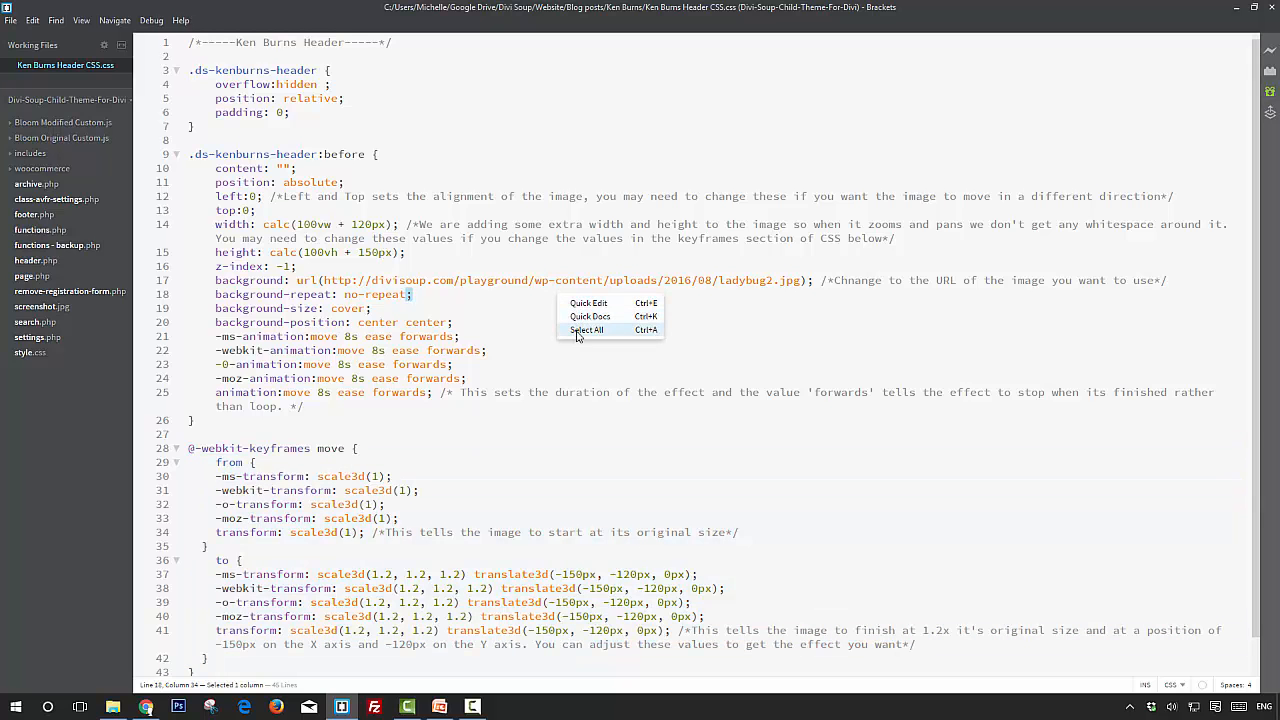
Step: Select all the Ken Burns header CSS and return to the WordPress Edit Page tab
left_click(587, 330)
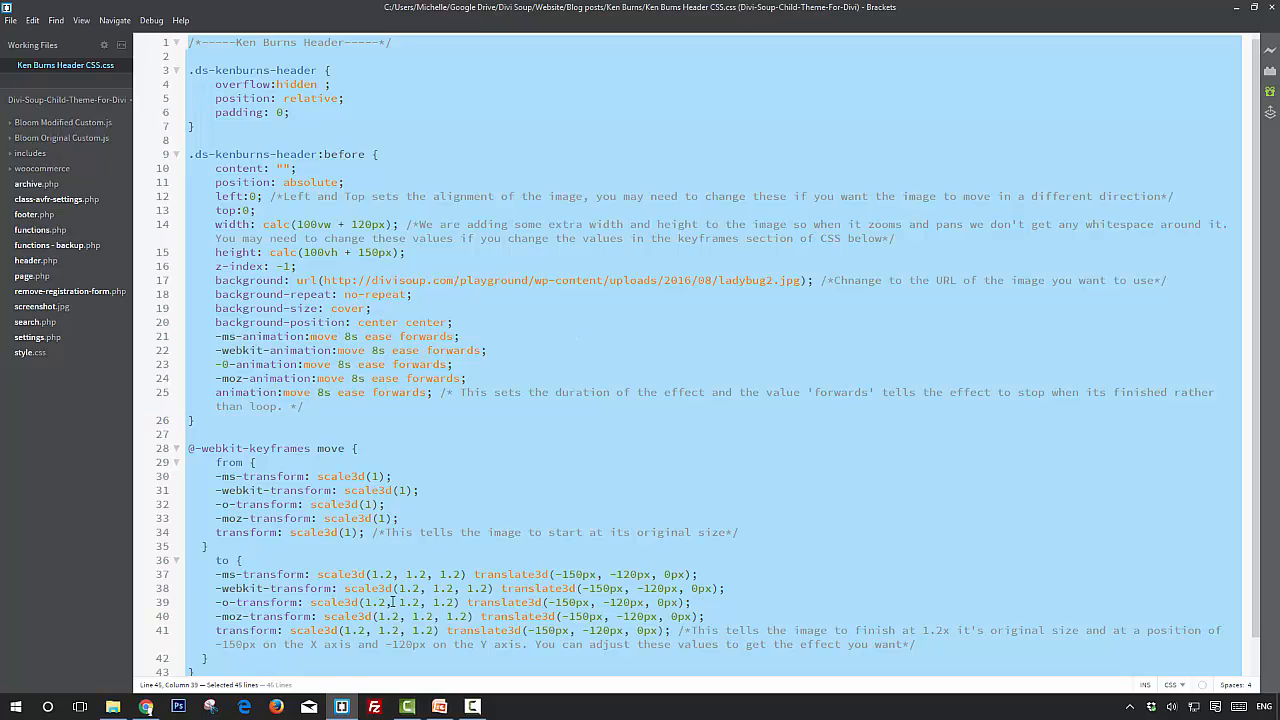
mouse_move(147, 707)
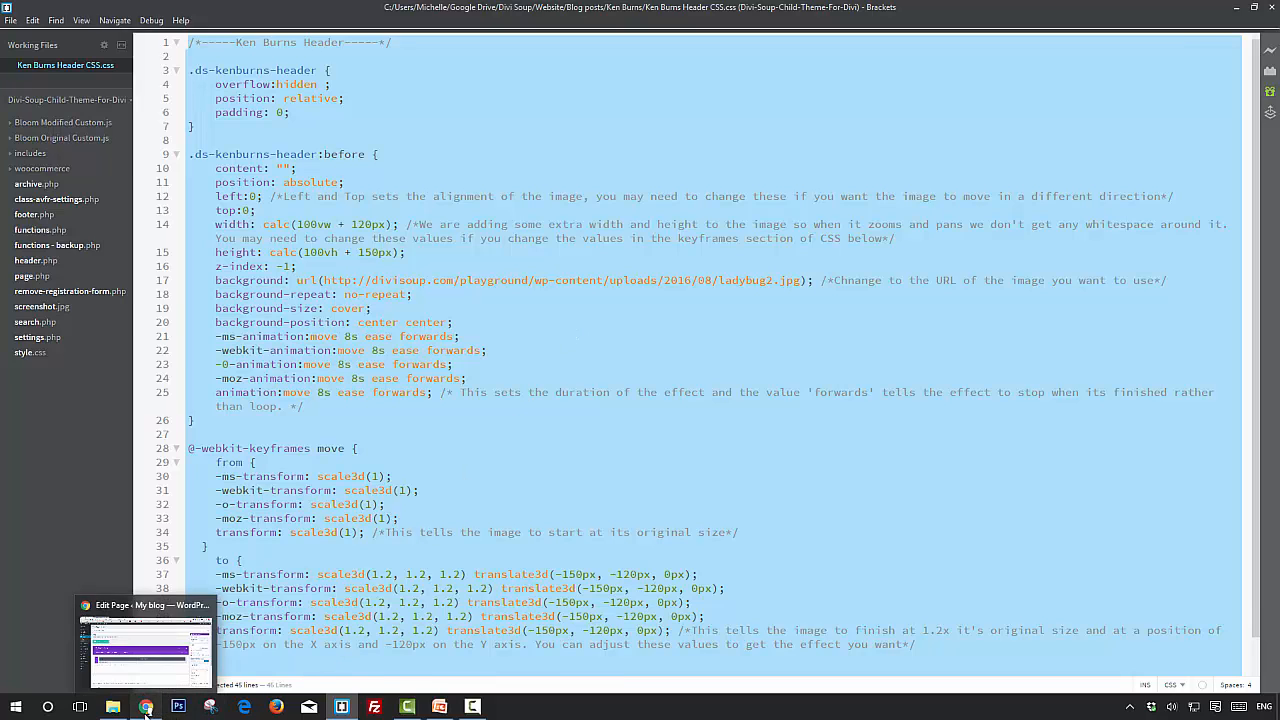
left_click(147, 705)
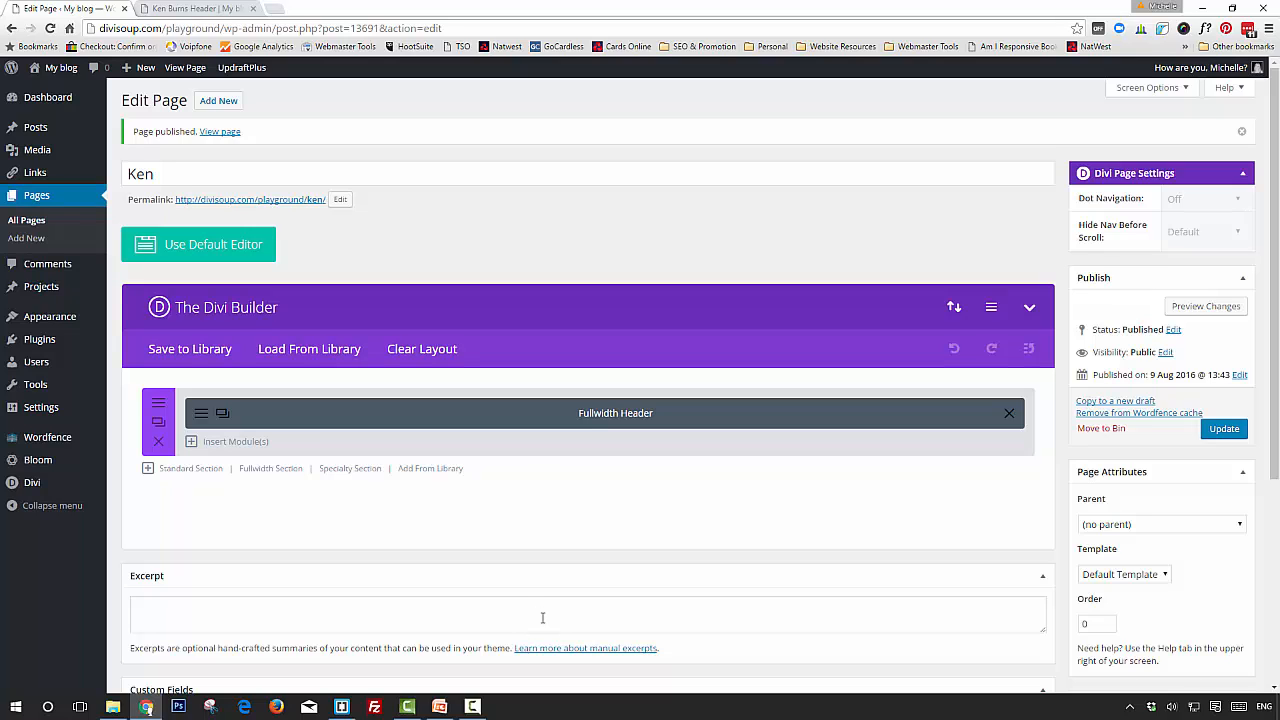
mouse_move(545, 616)
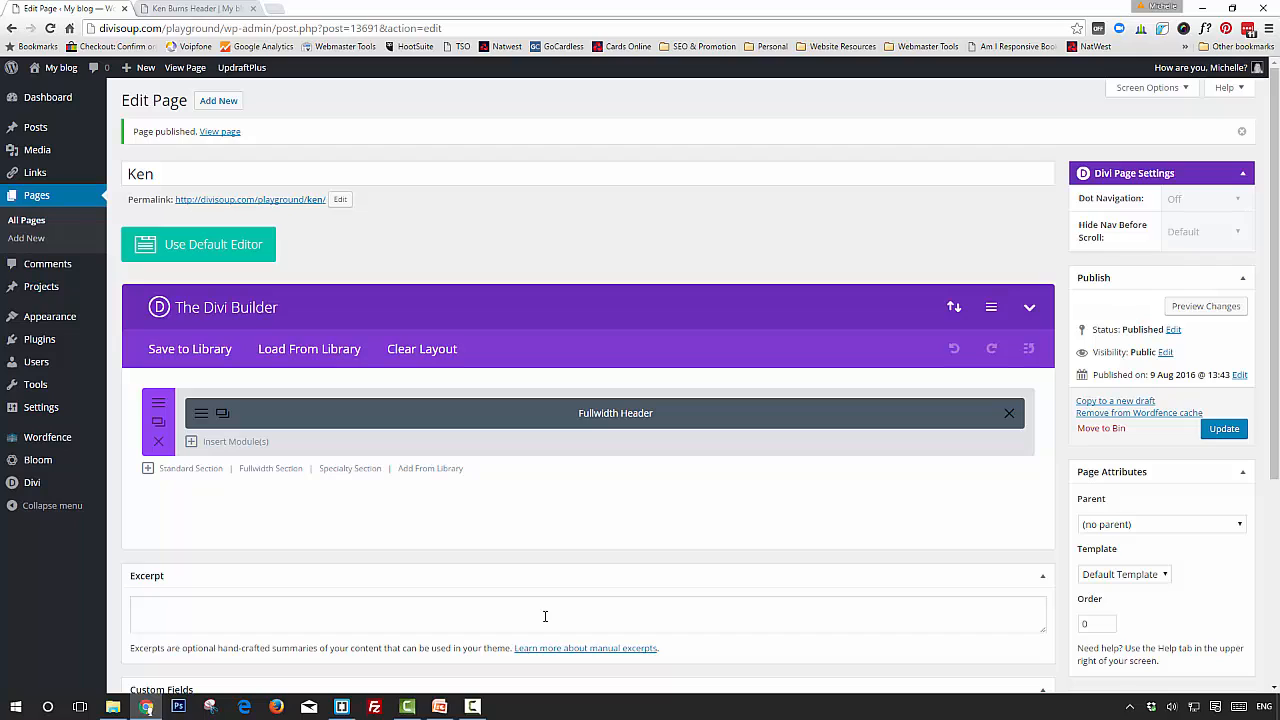
mouse_move(827, 465)
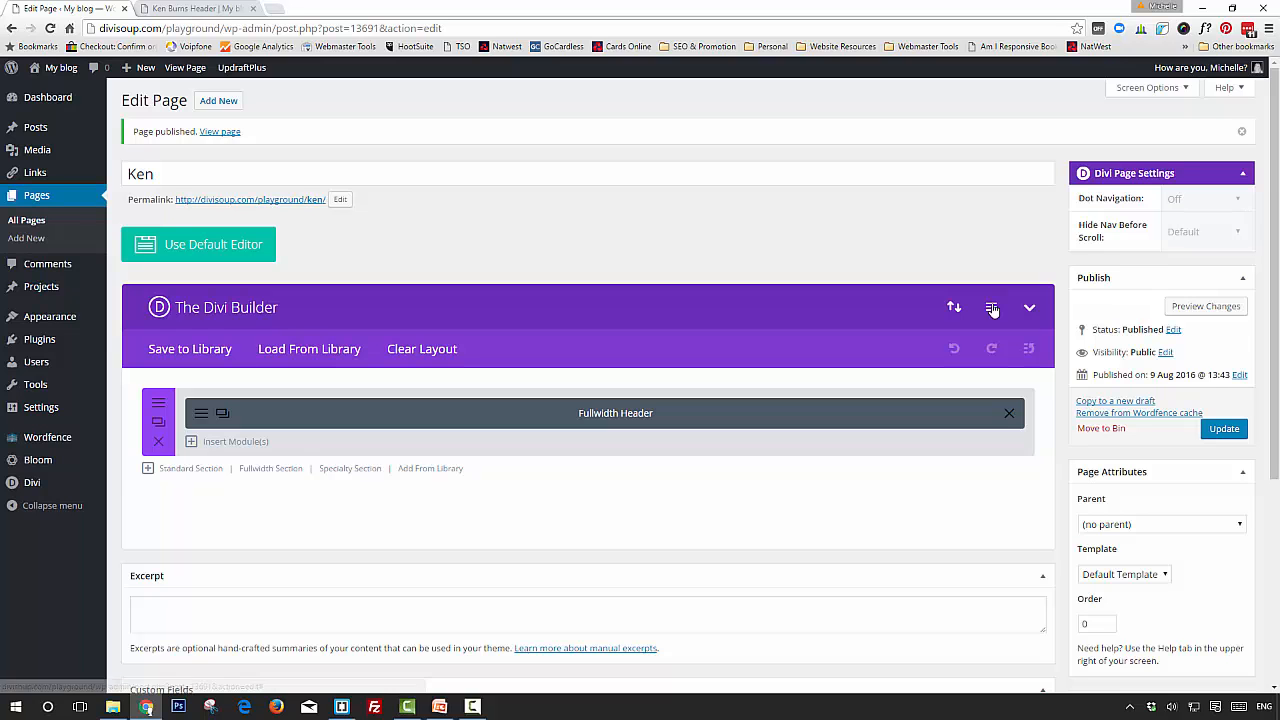
Step: Paste the Ken Burns CSS into Divi Builder Settings Custom CSS, save, and update the Ken page
left_click(992, 307)
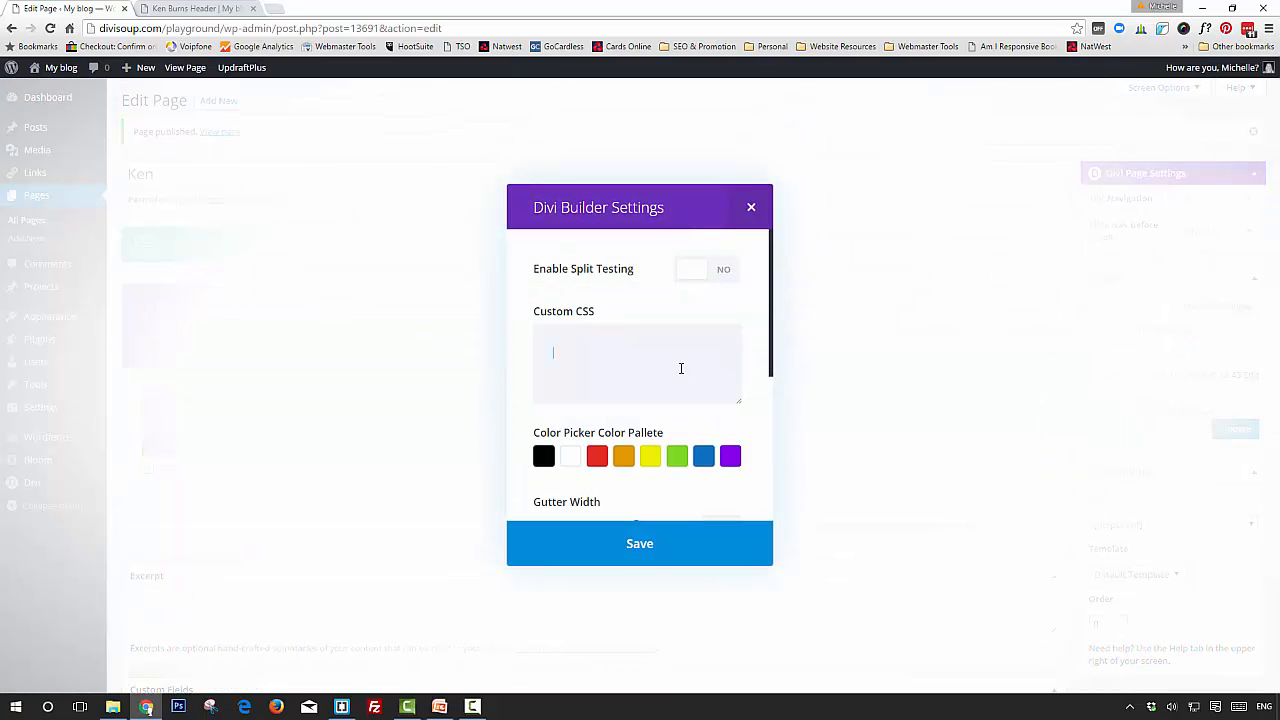
type("#ds-sticky-button a { display: none; }")
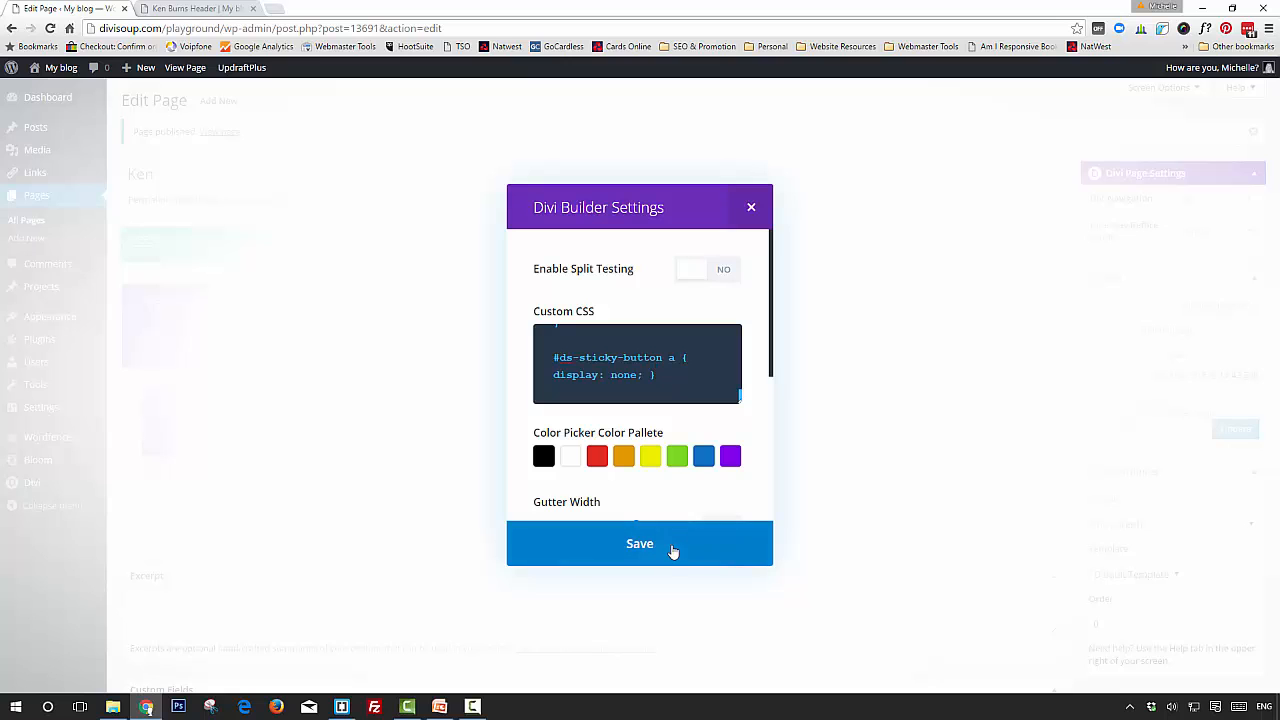
left_click(639, 543)
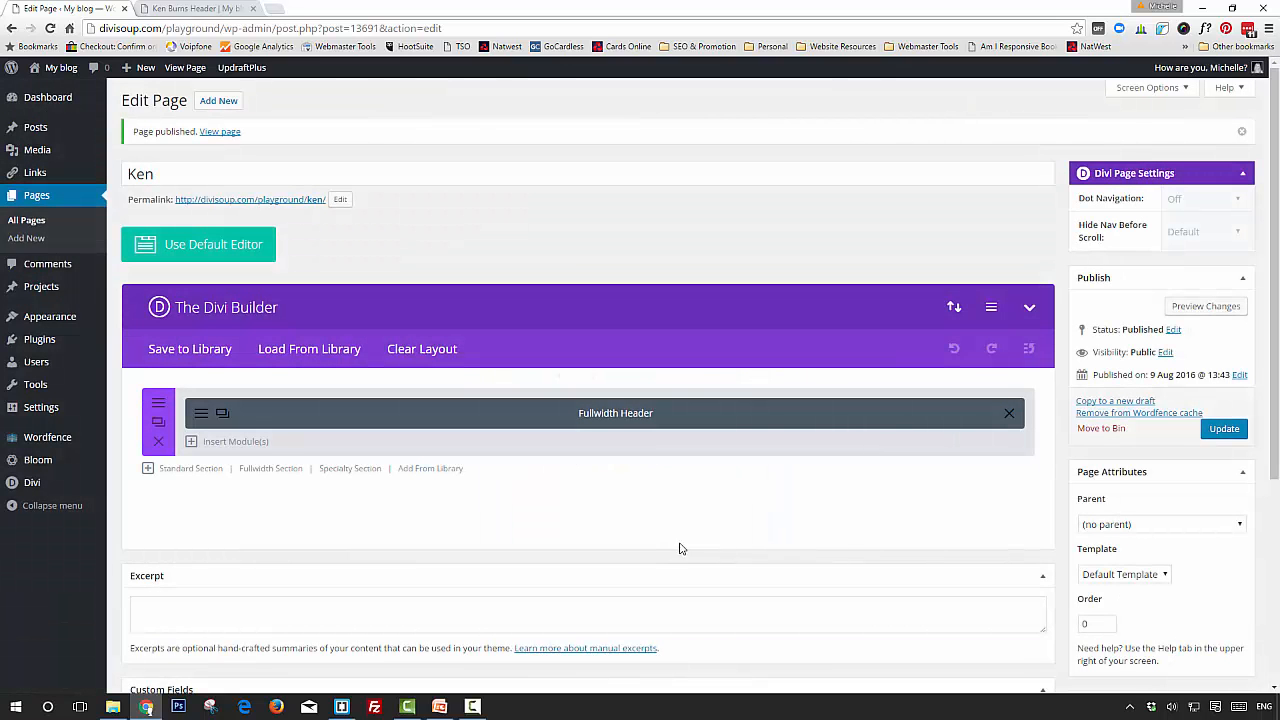
left_click(1223, 428)
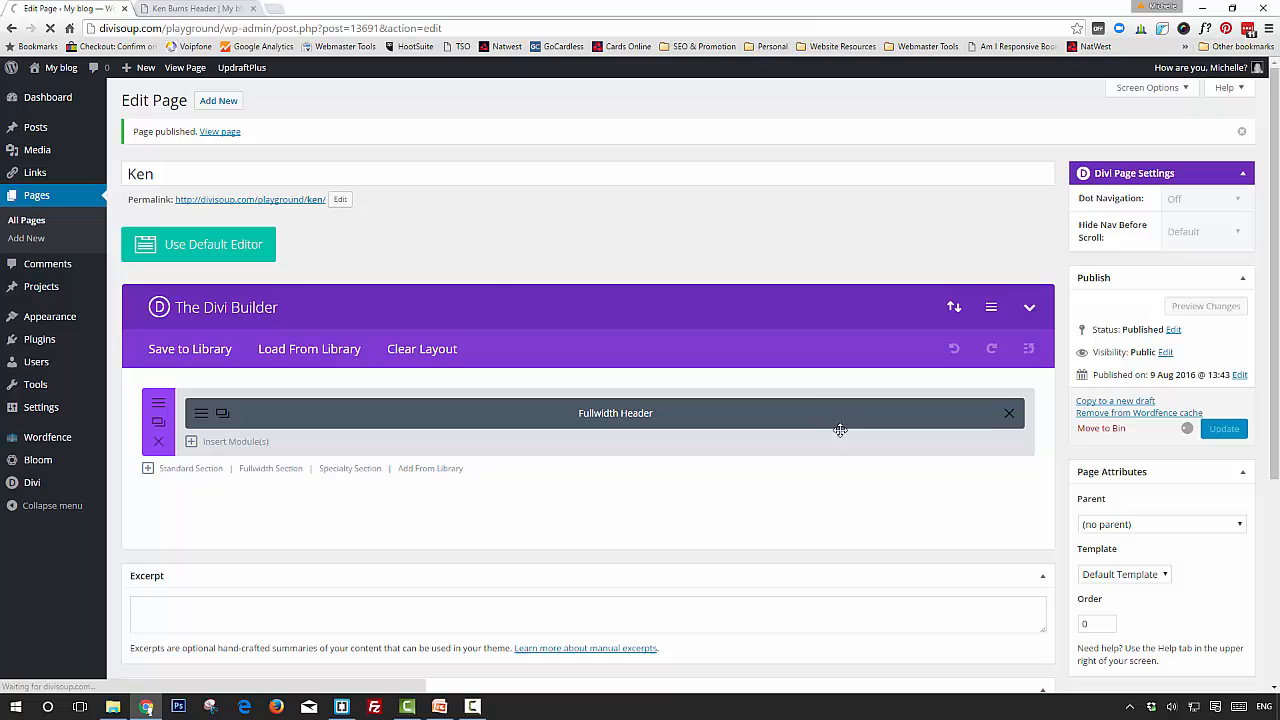